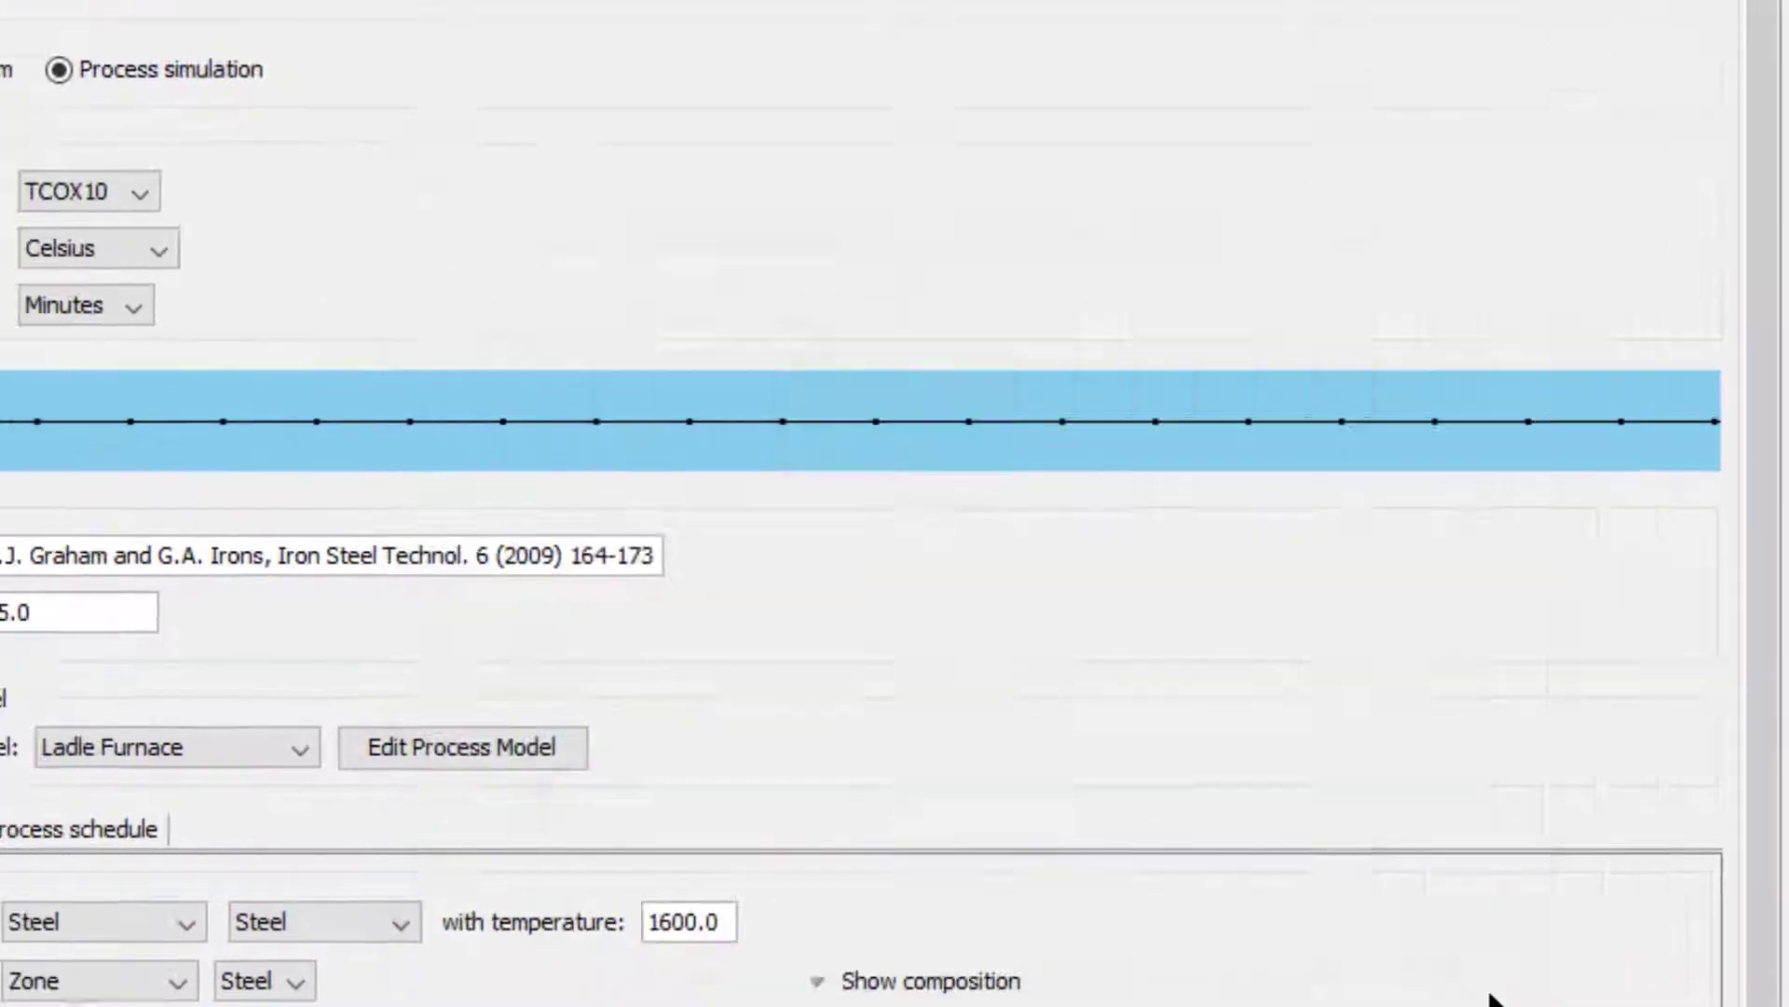
- Show the Open File dialog and enter the Process Metallurgy examples folder
click(385, 86)
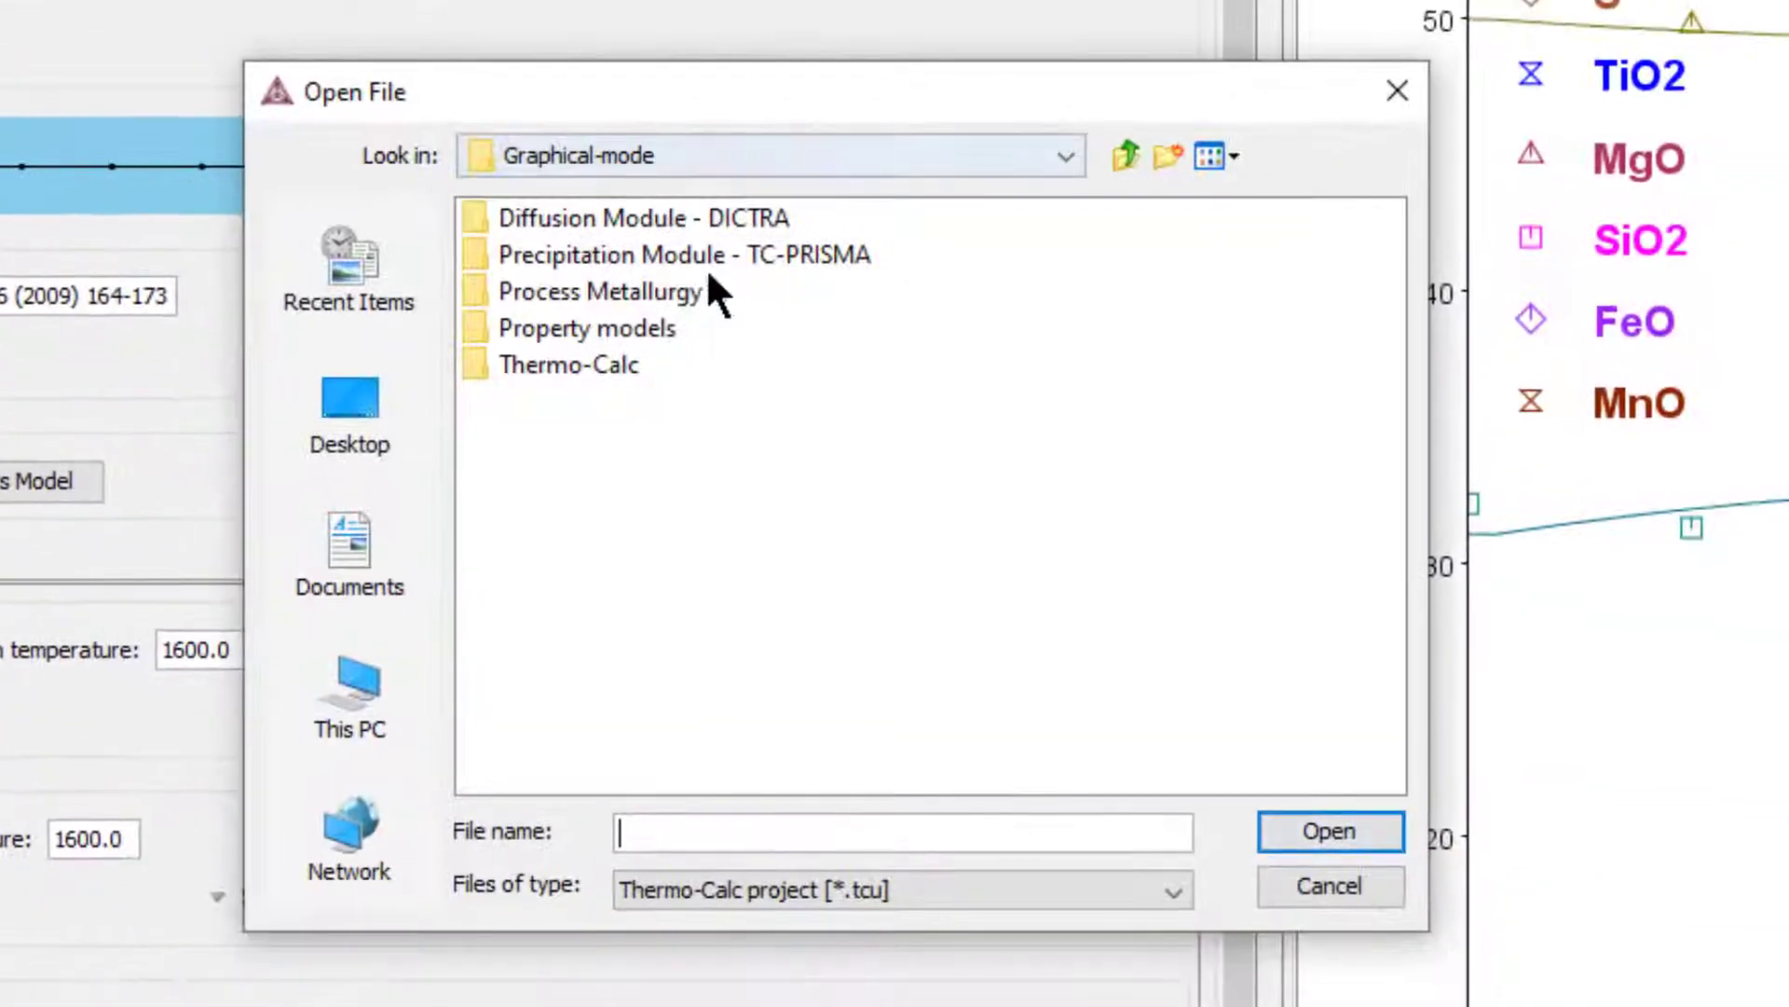
double_click(601, 291)
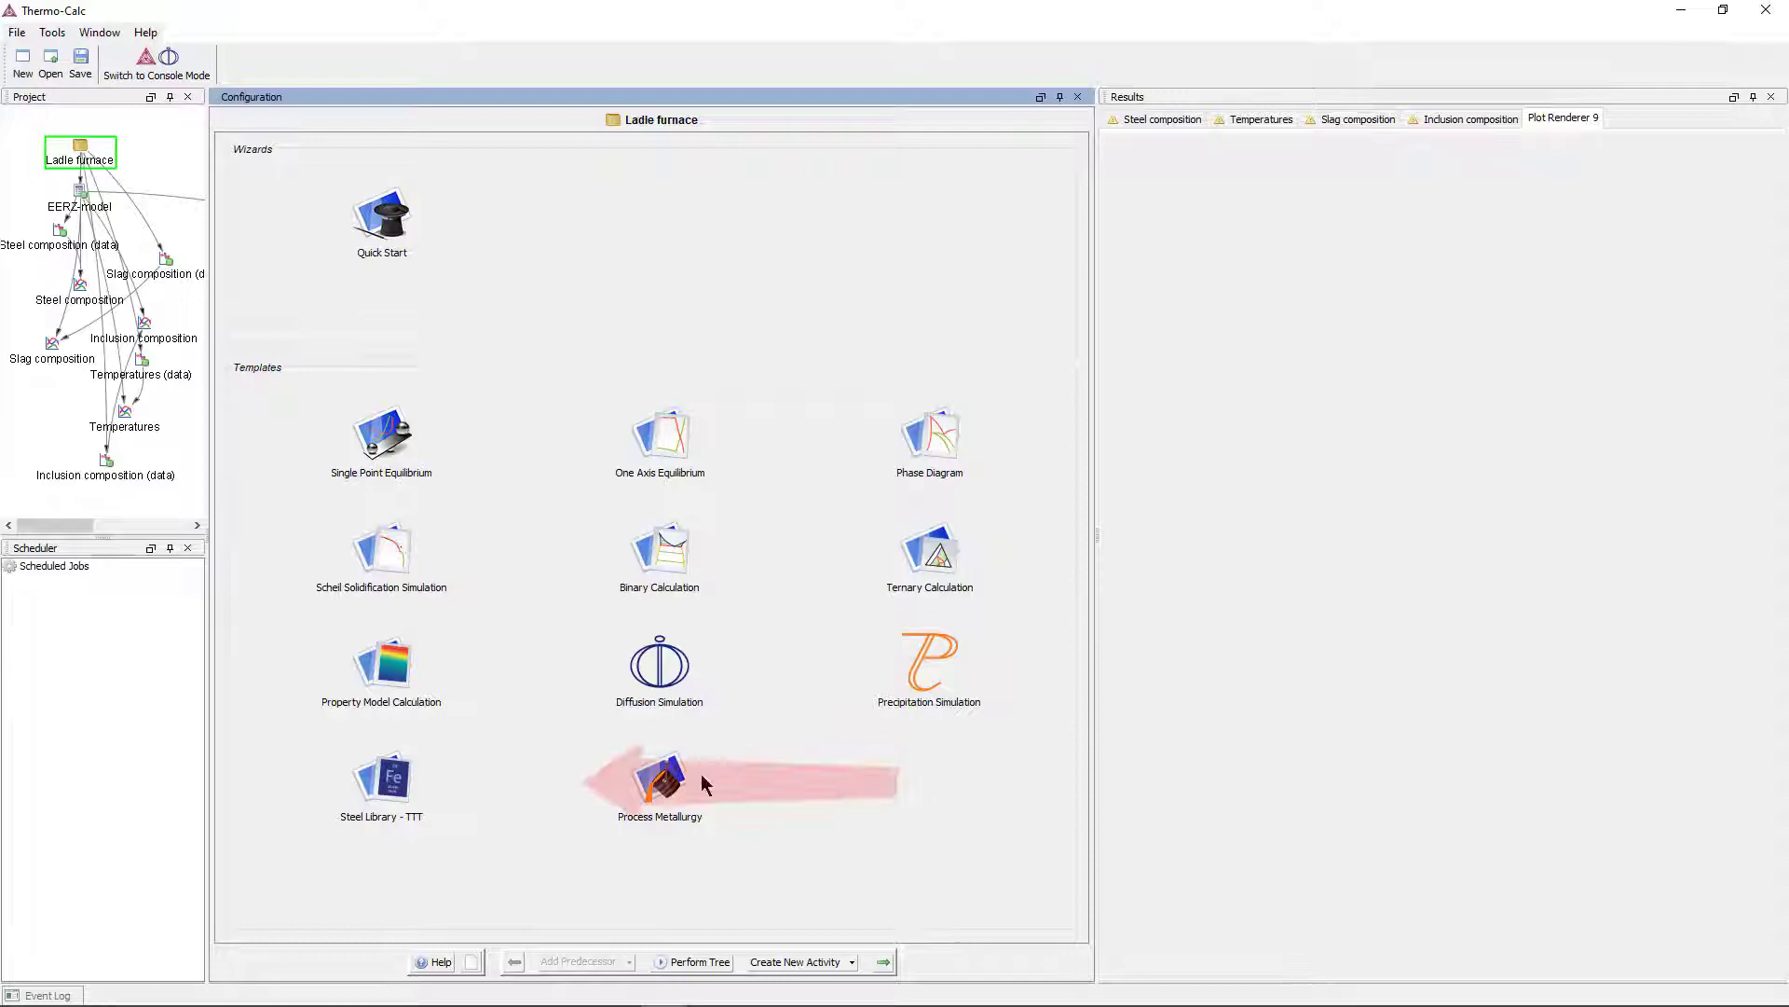
mouse_move(660, 776)
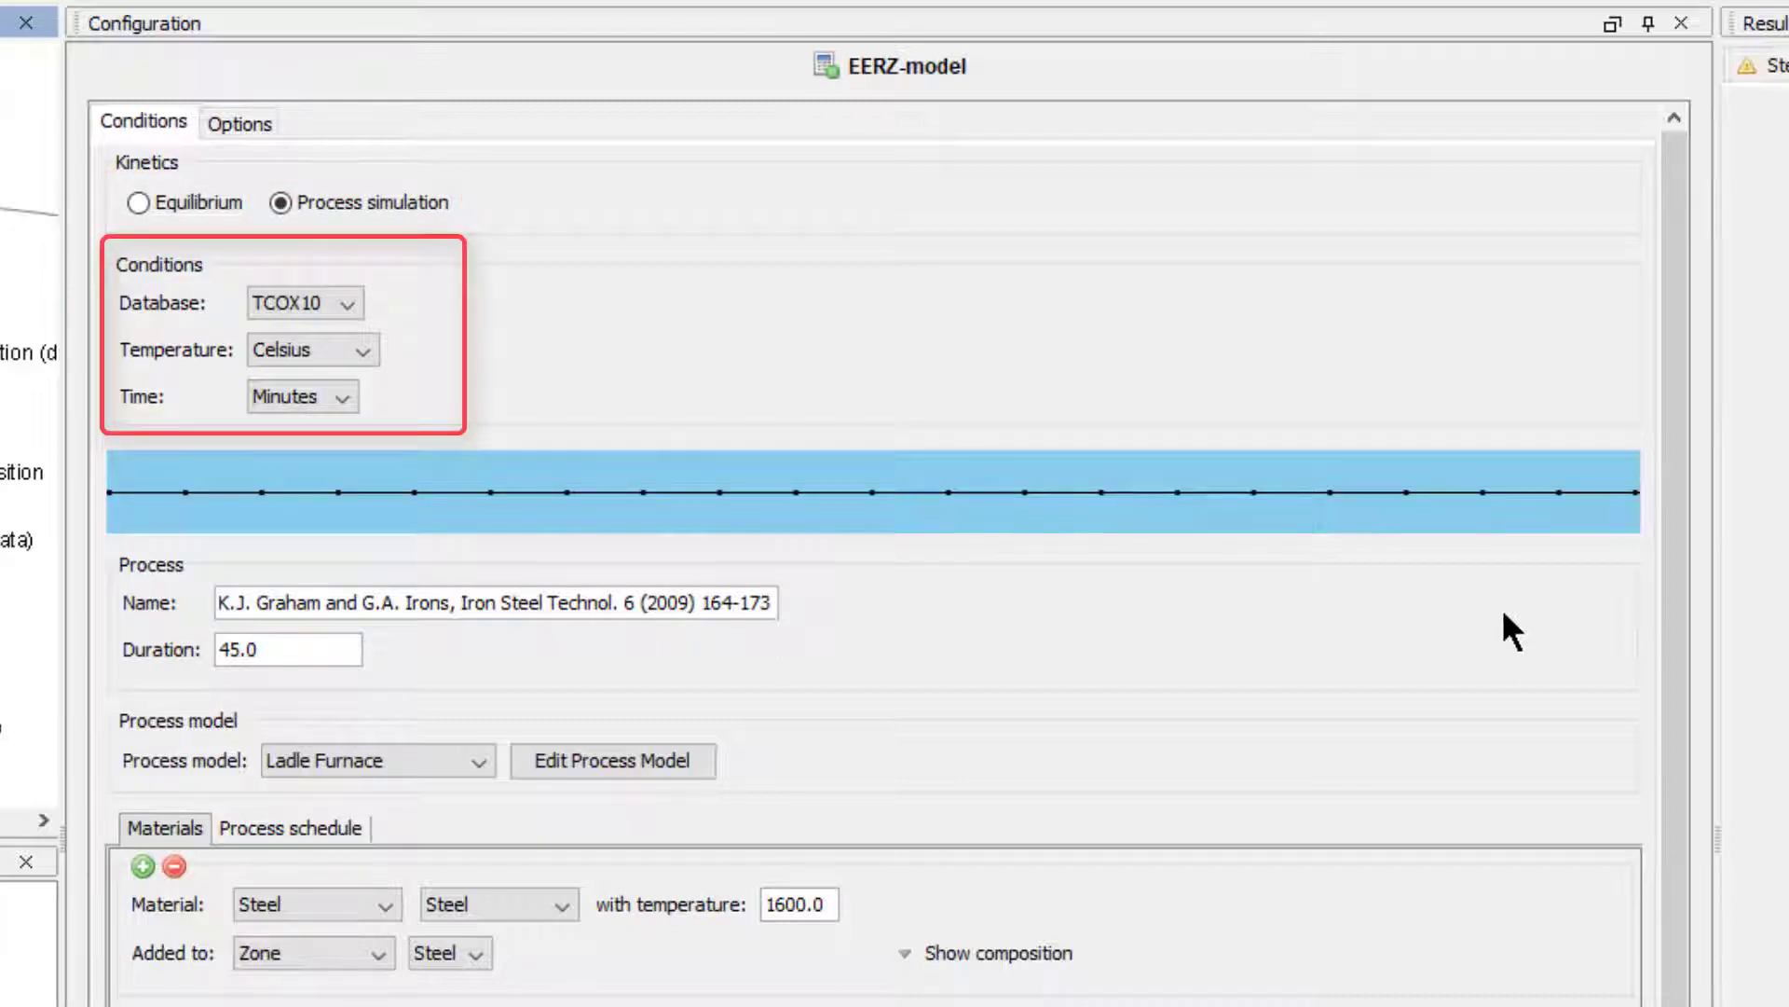
click(288, 649)
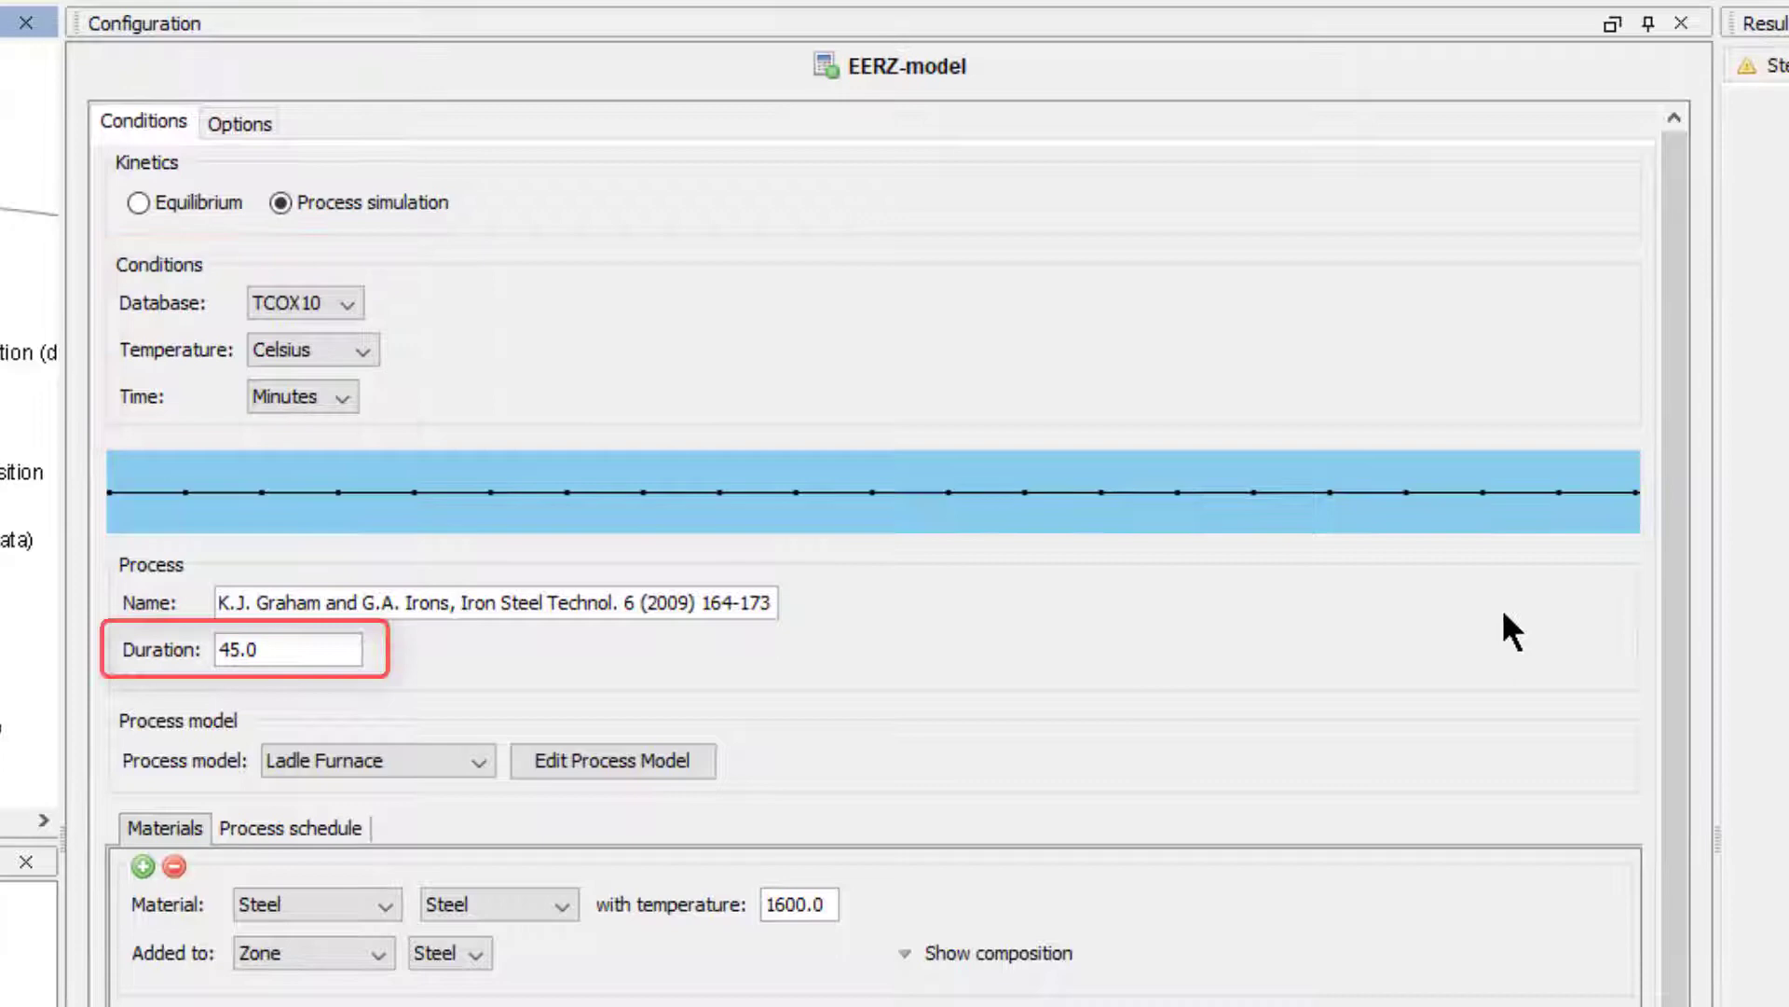
scroll(down, 3)
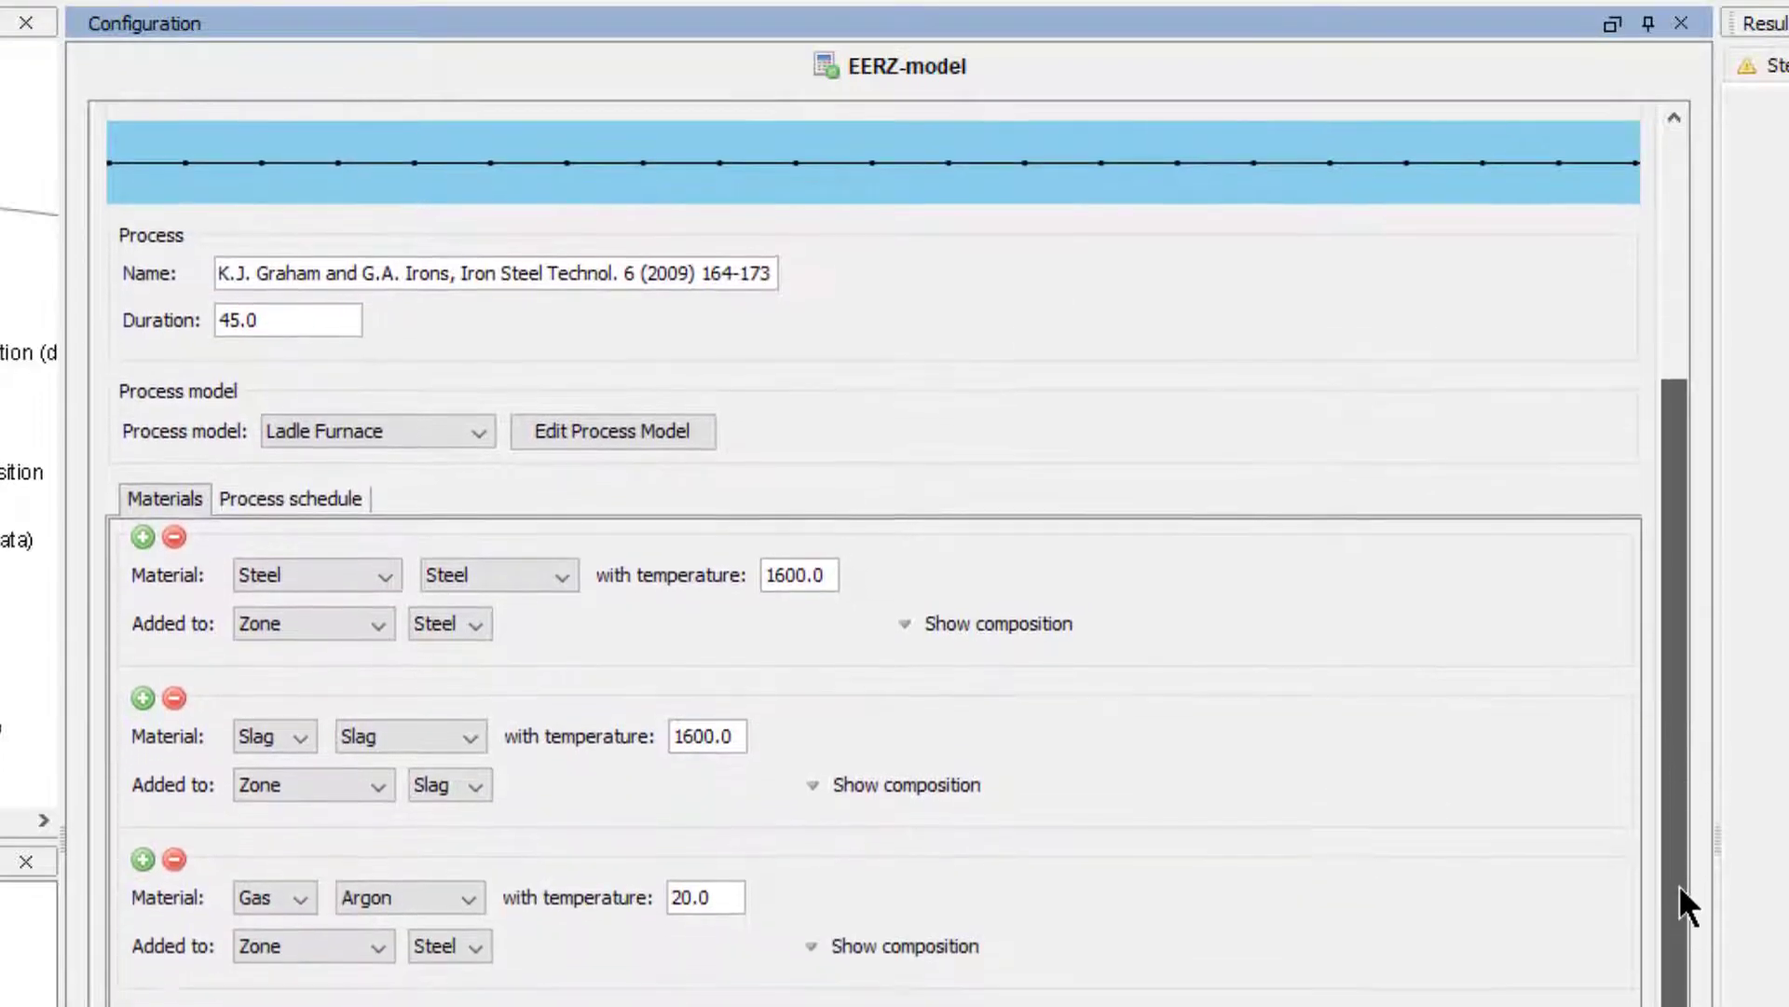
scroll(up, 3)
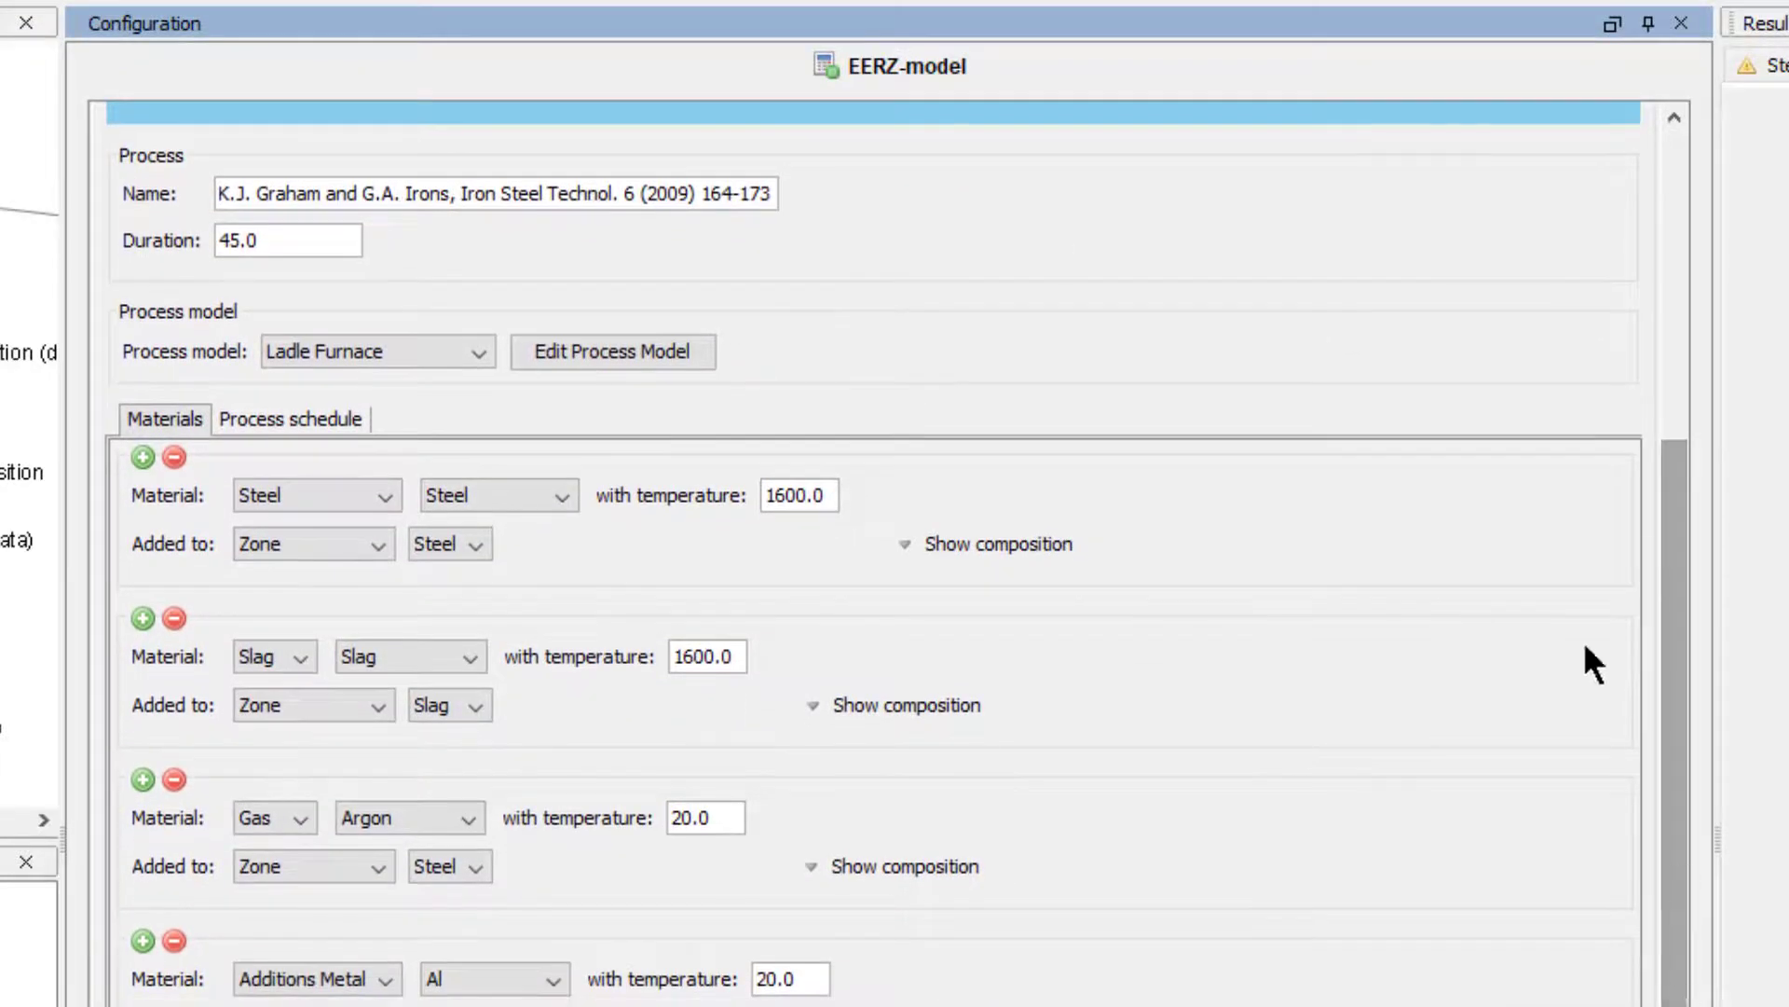
mouse_move(1468, 311)
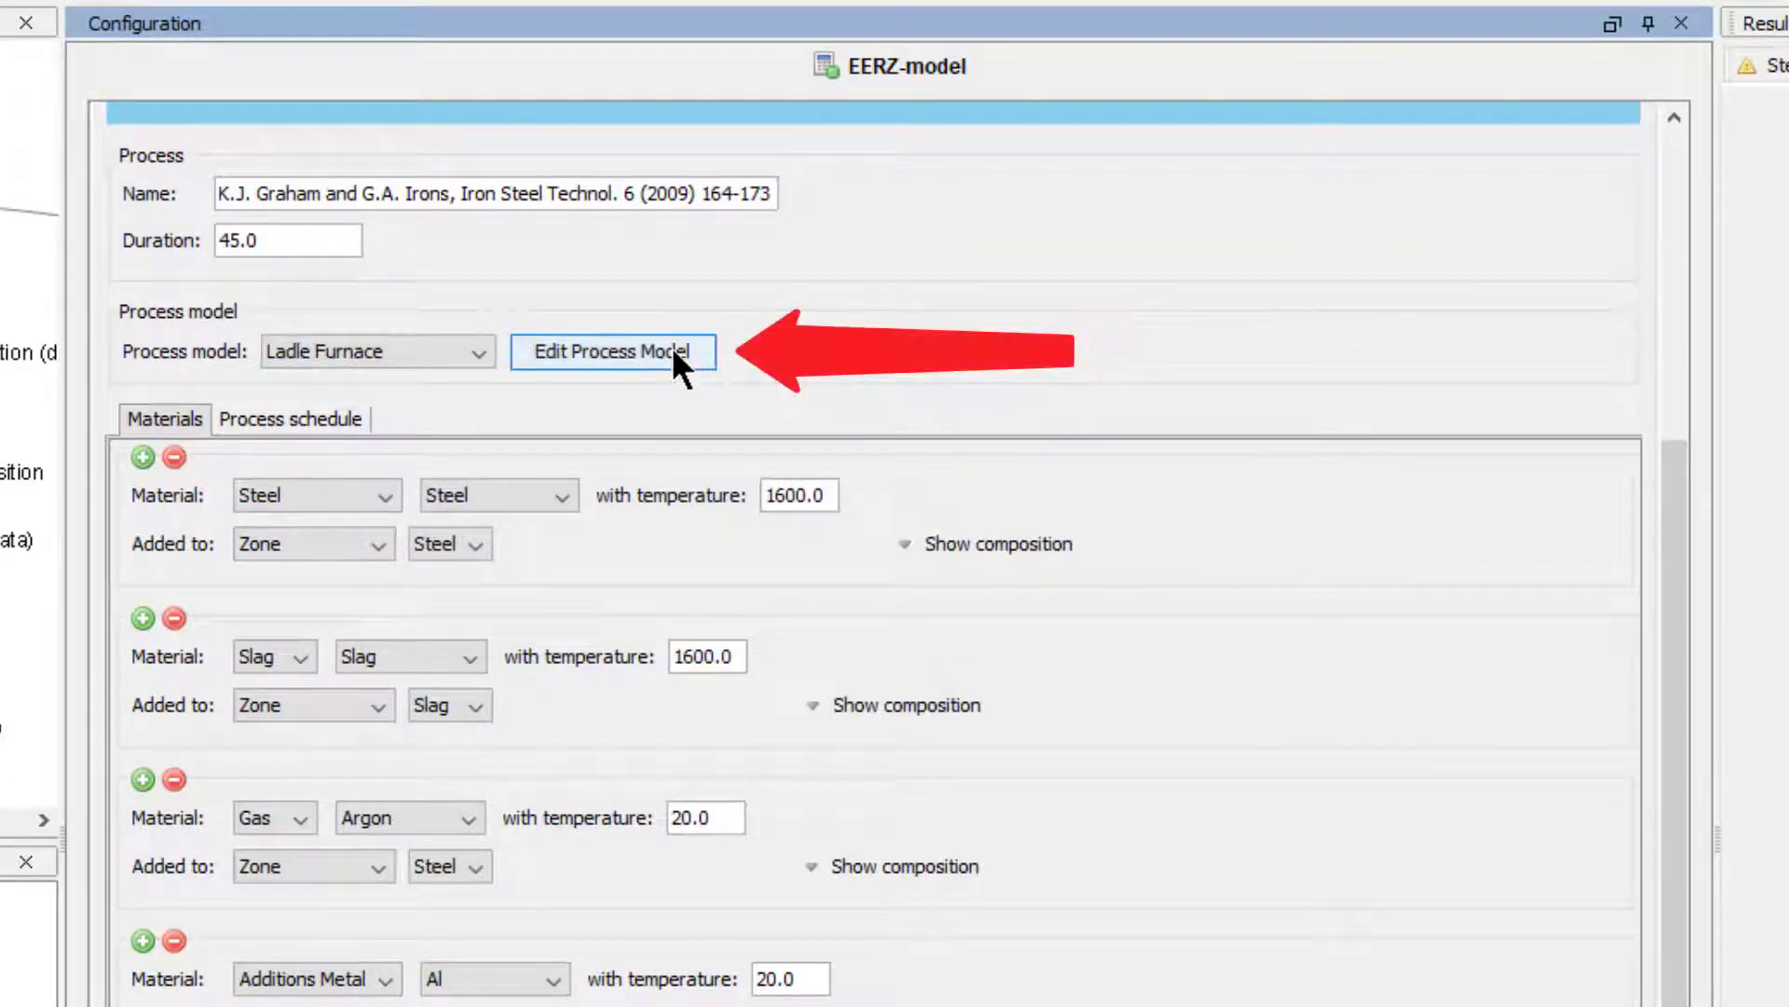
click(610, 351)
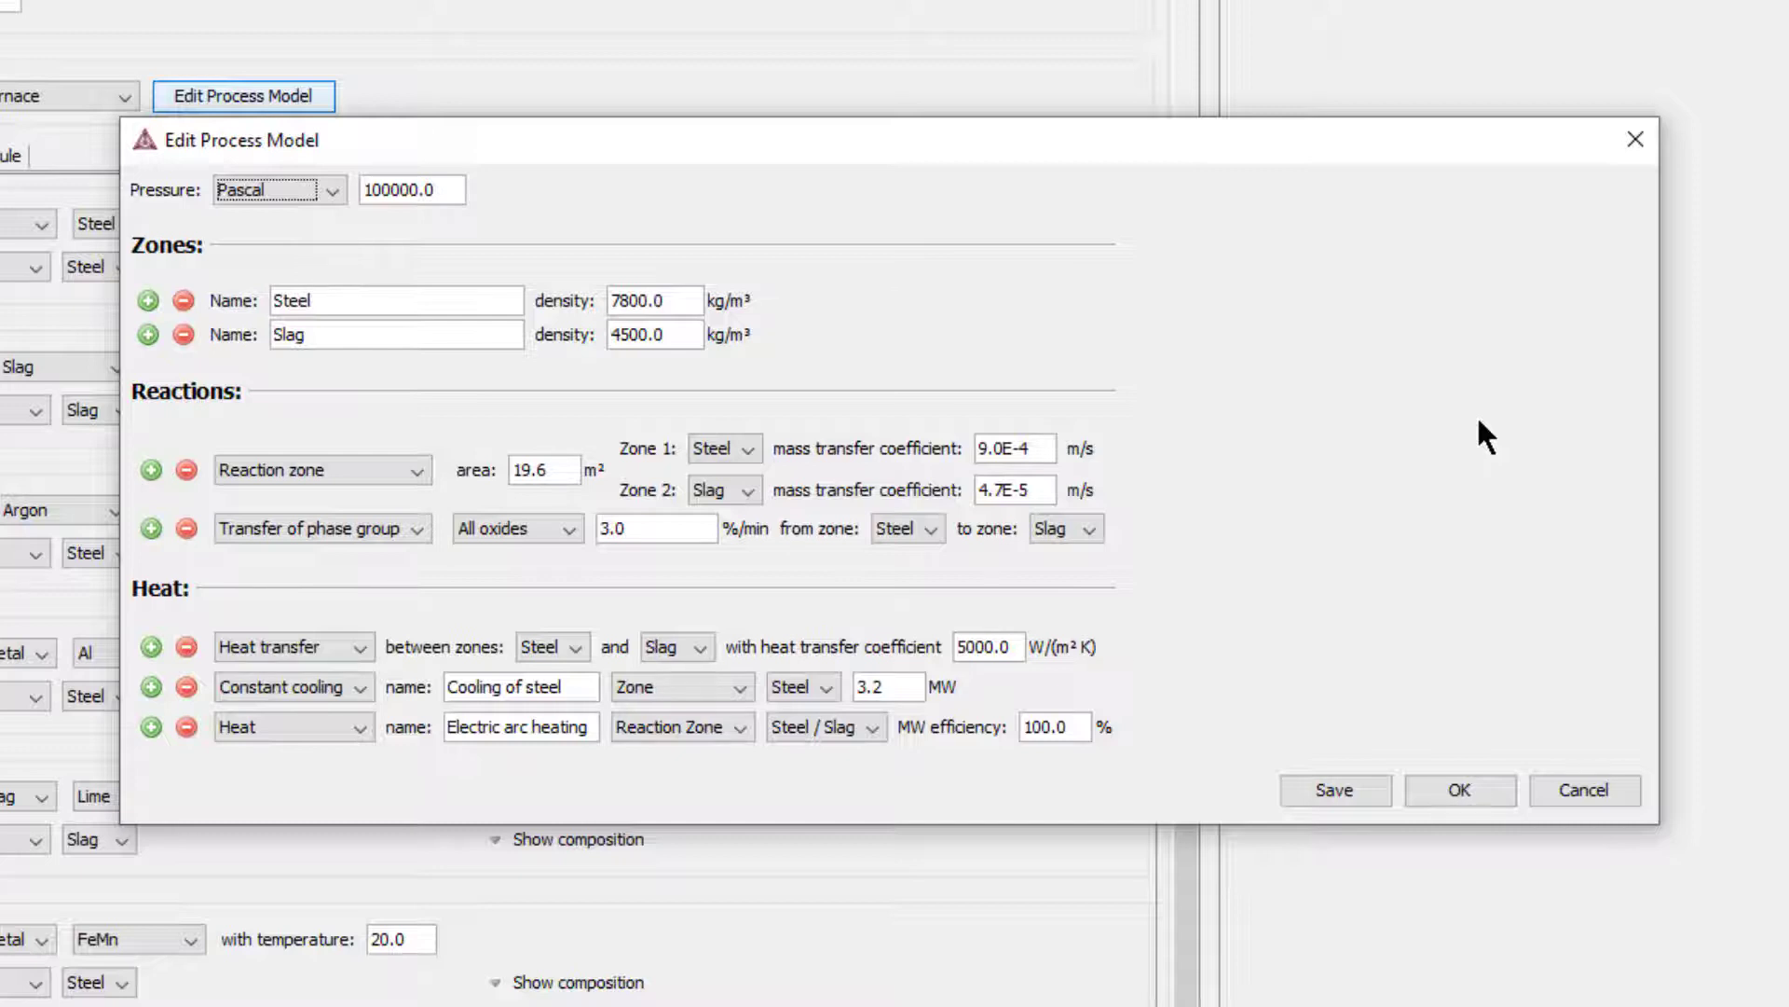
click(292, 647)
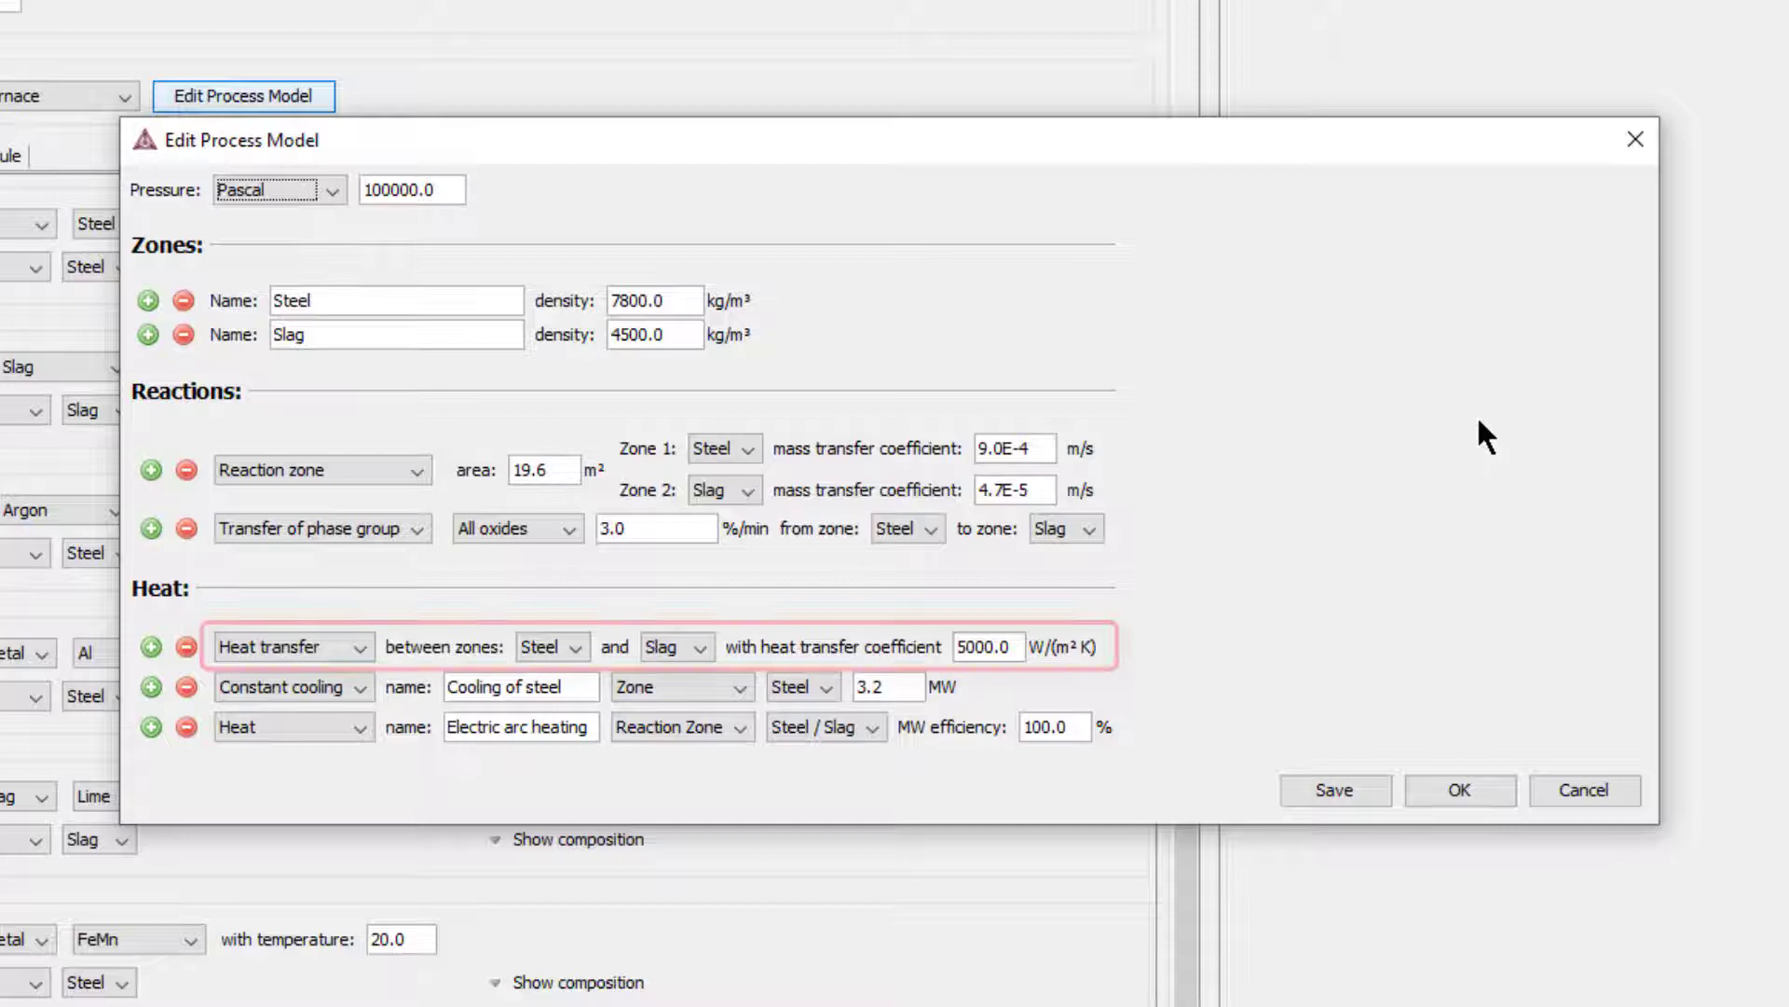
- Check the ladle furnace heat sources, then view the calculator's 1700 °C steel, slag and gas conditions
click(657, 646)
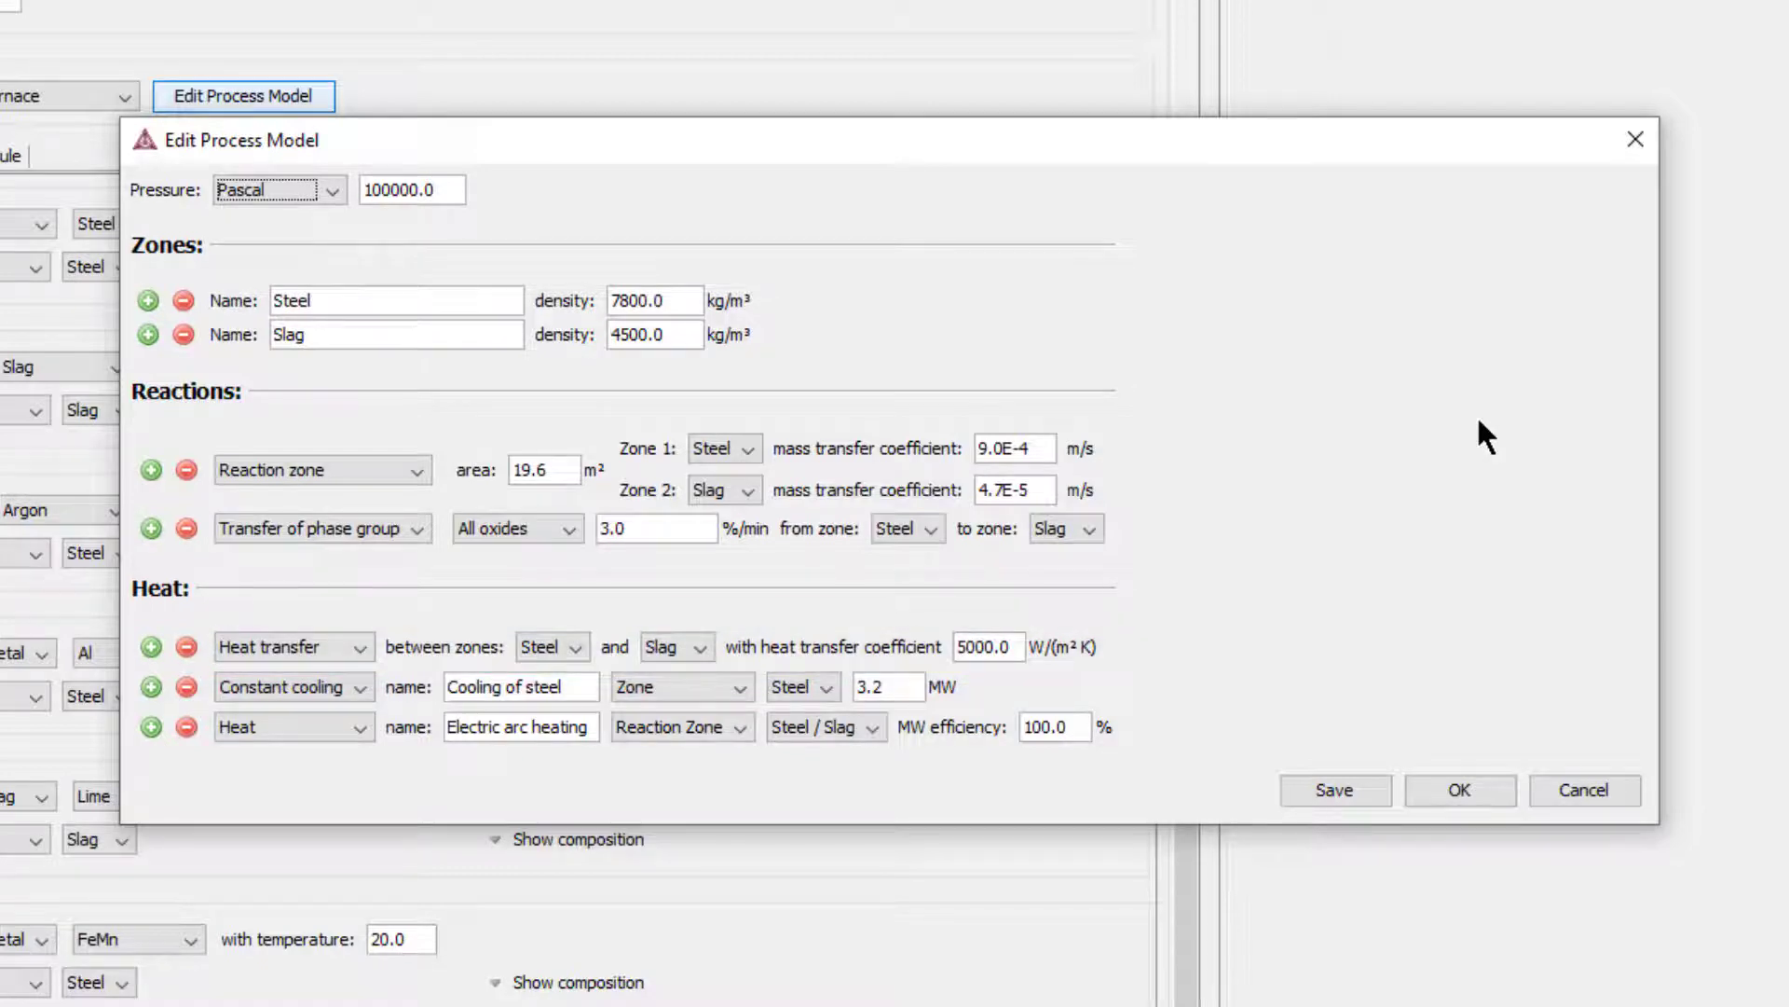
click(520, 727)
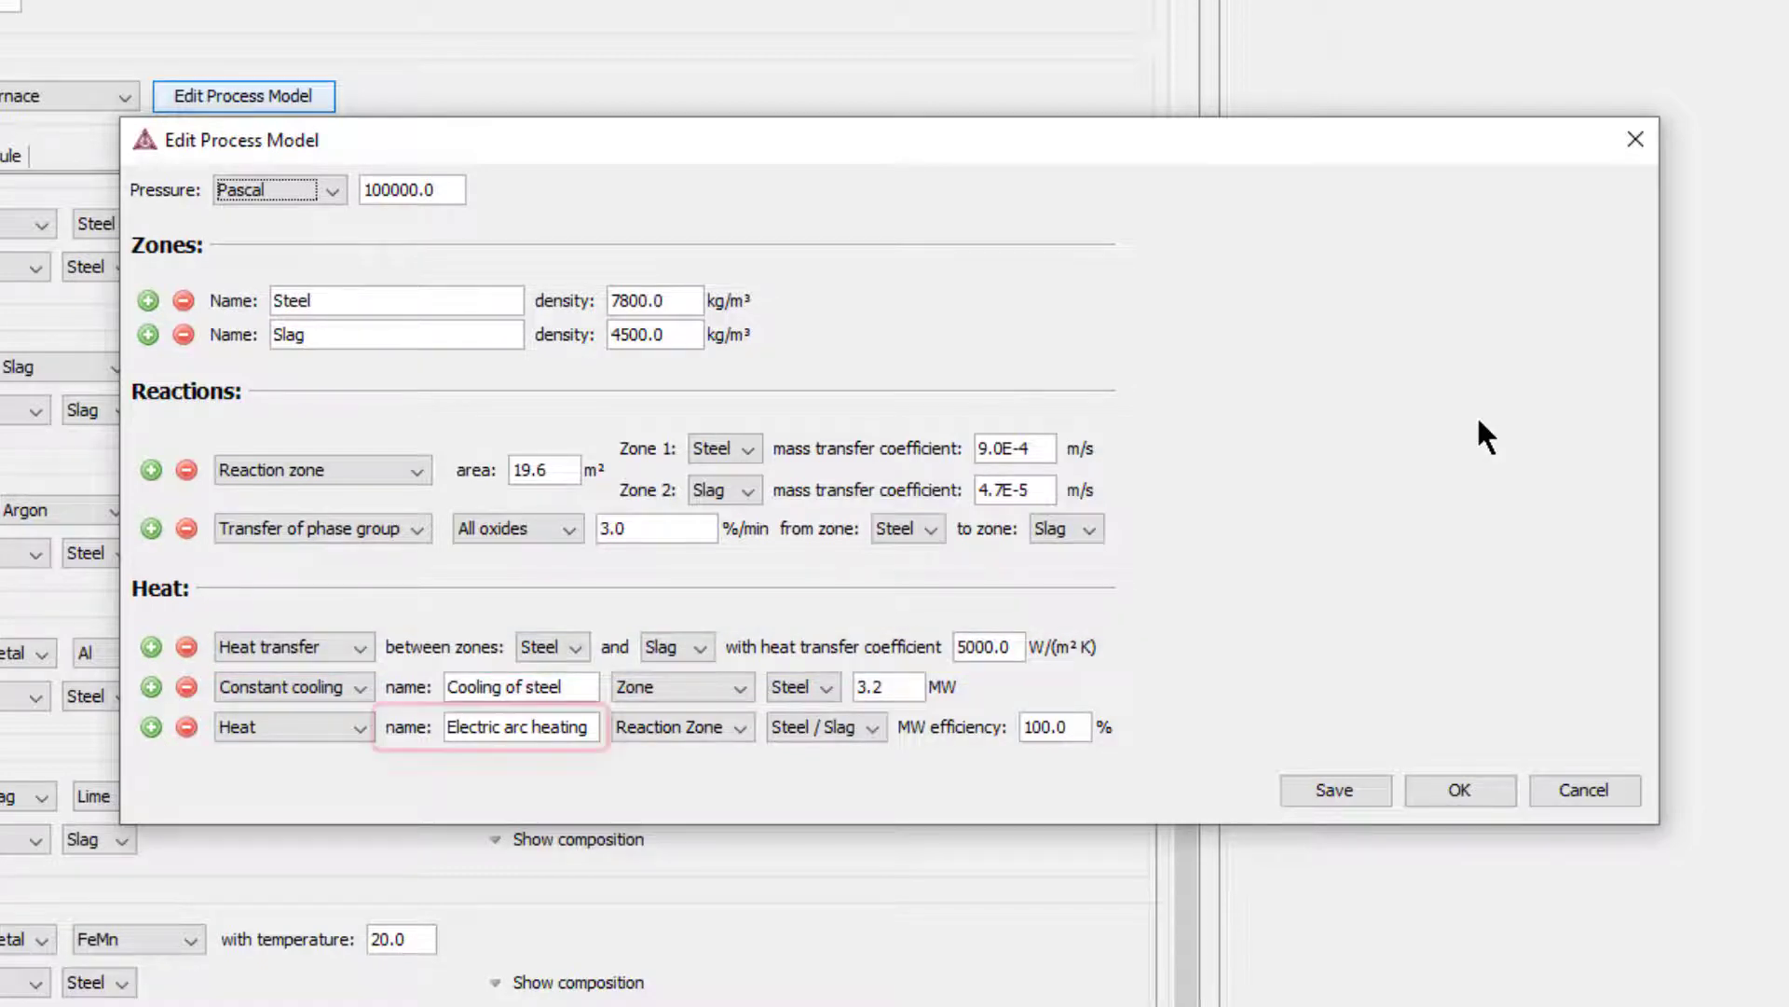
click(519, 727)
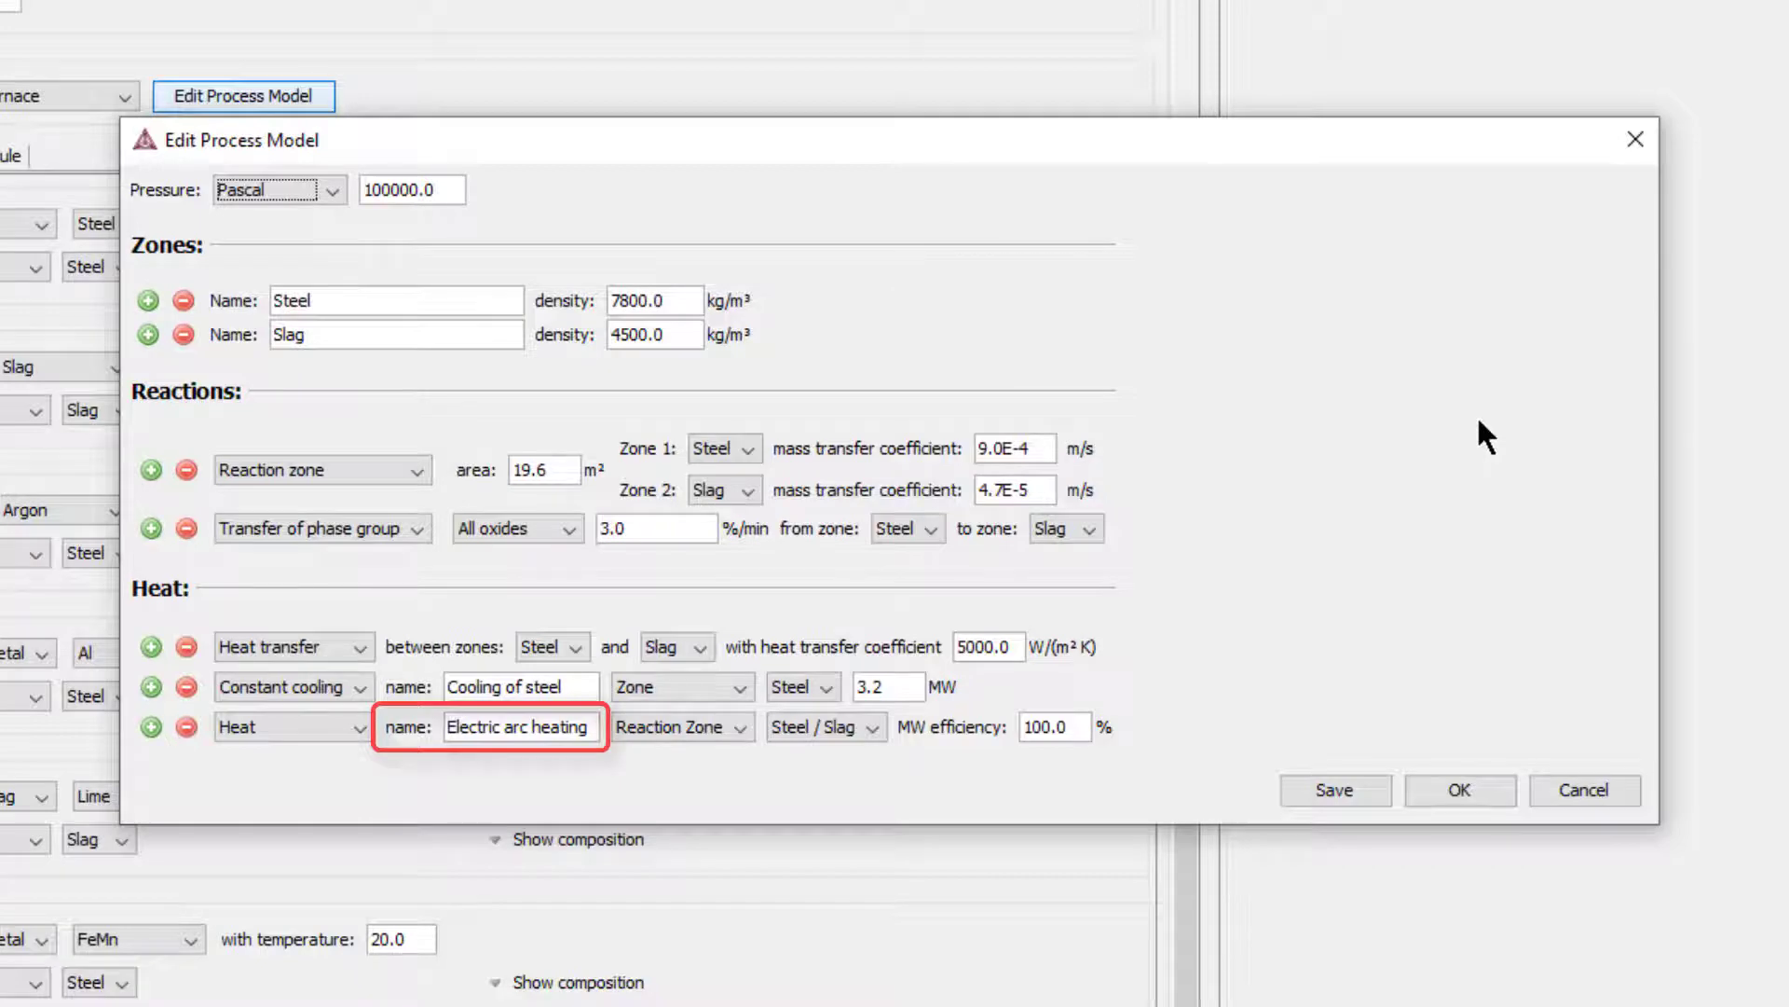
click(1051, 727)
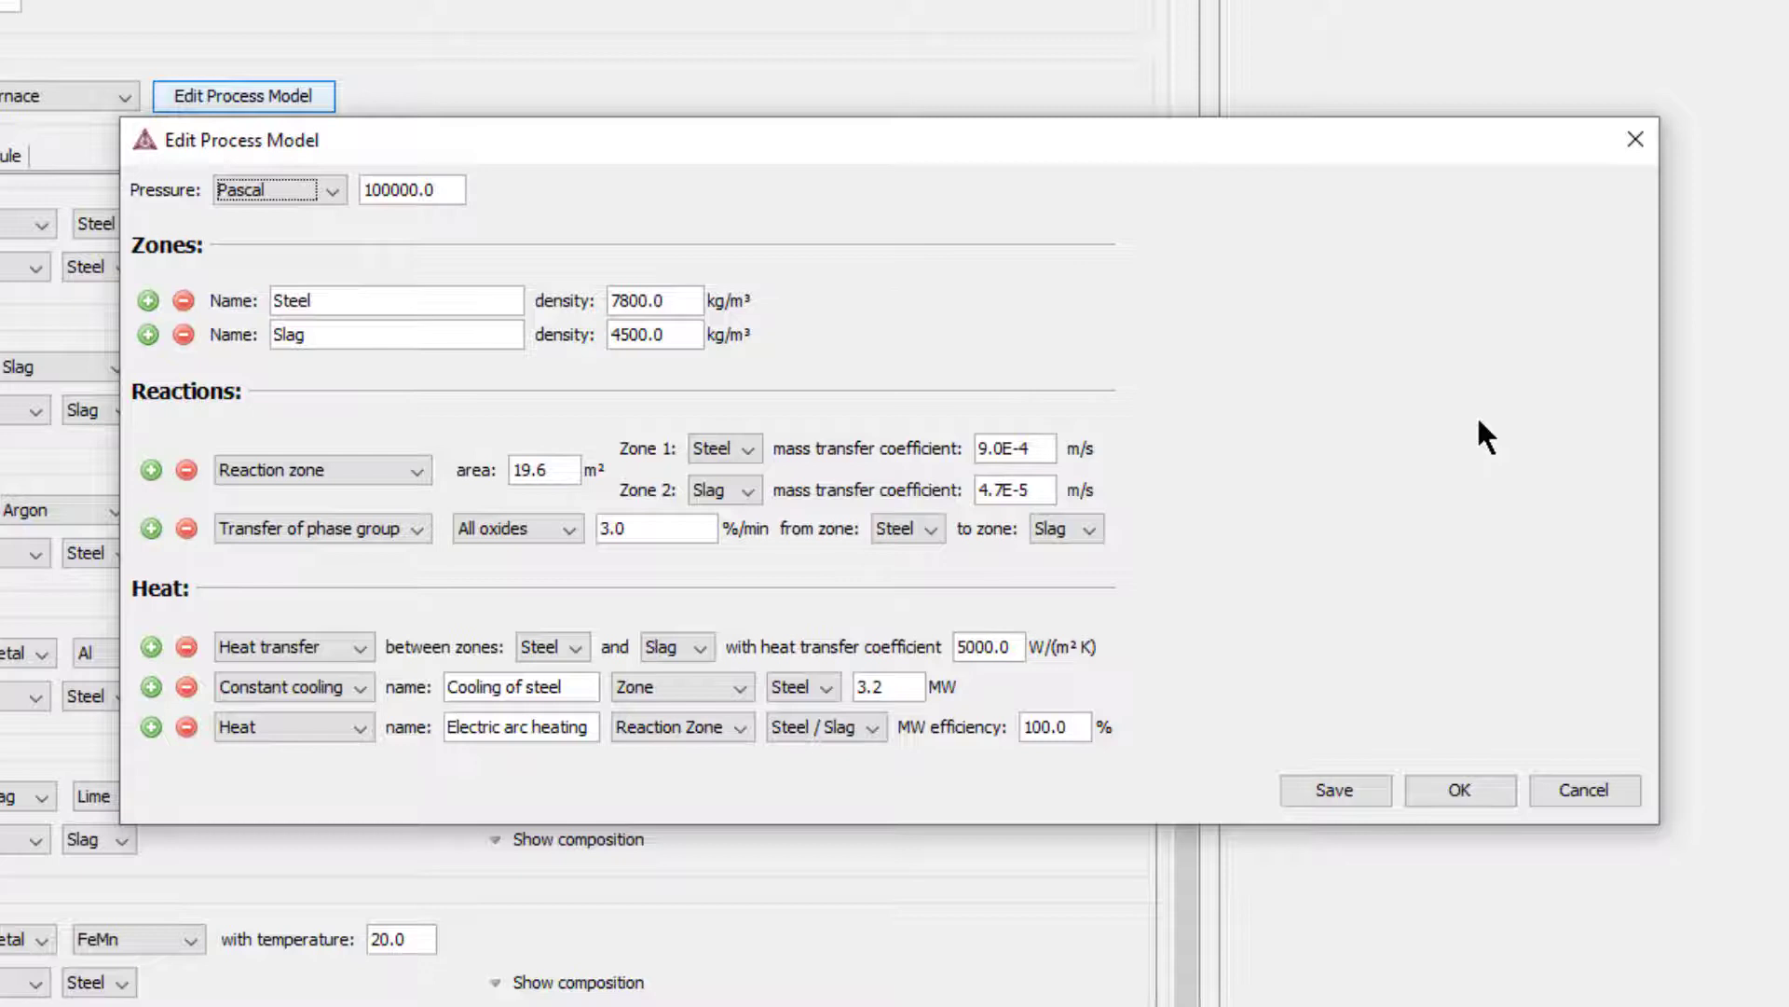
click(682, 726)
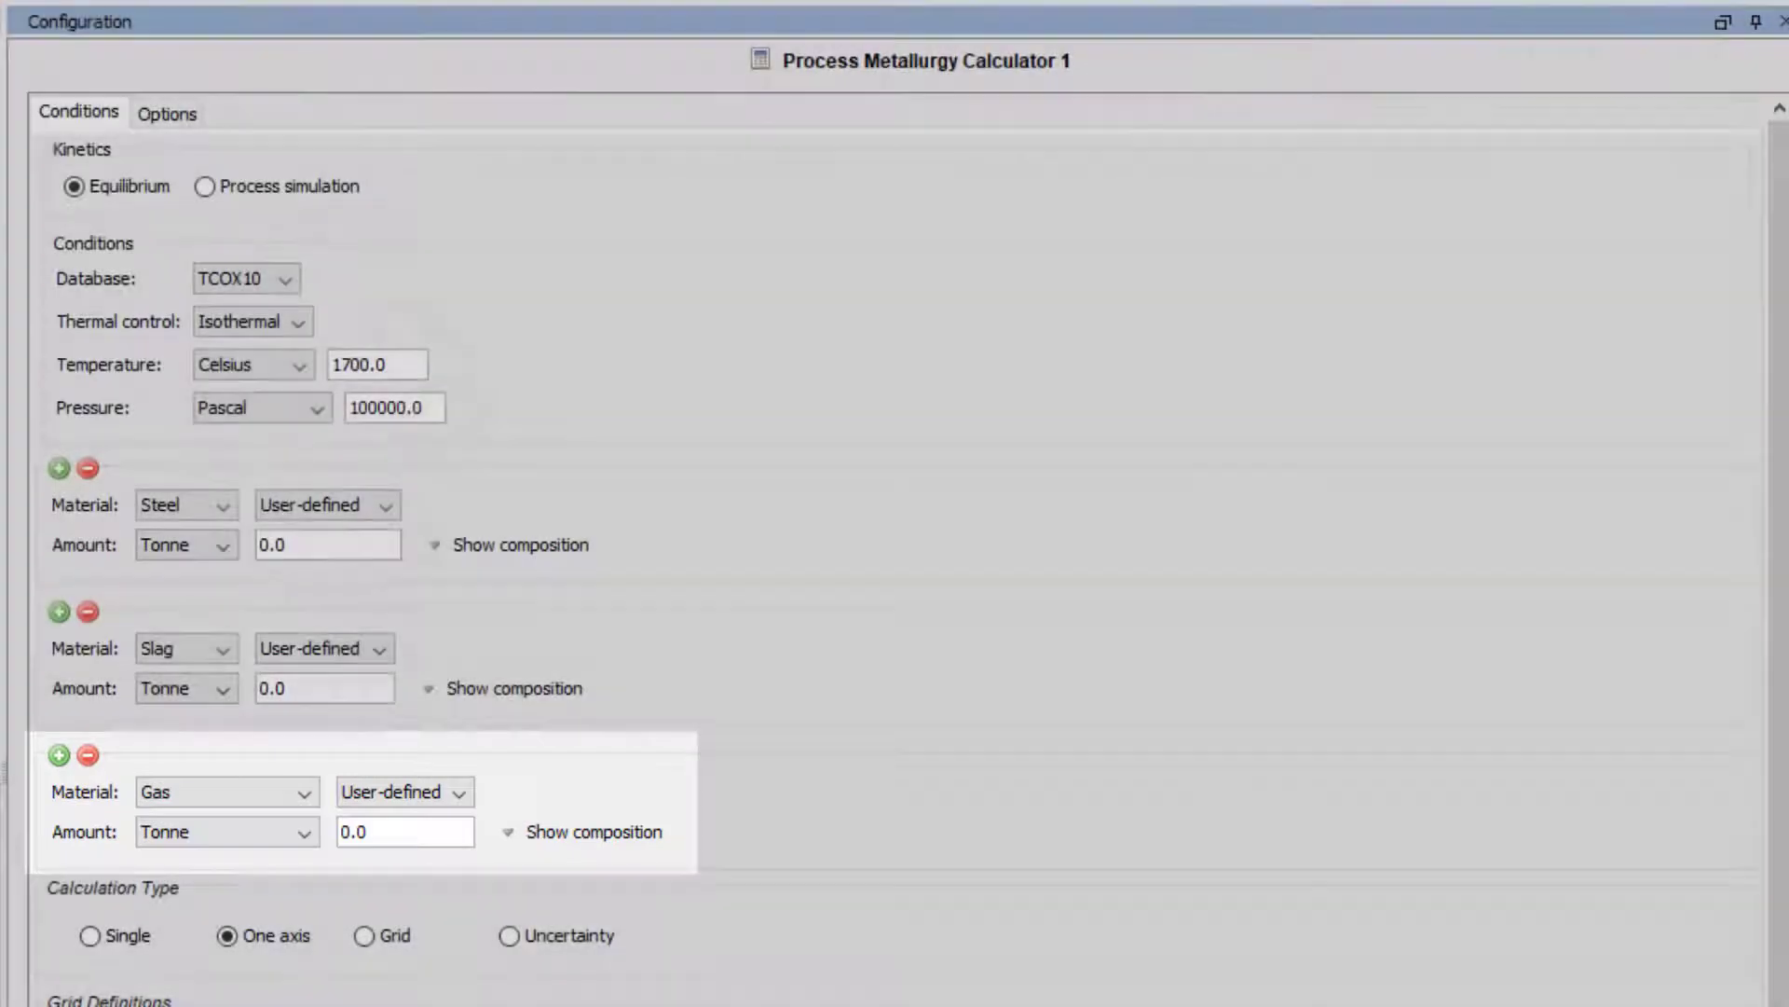
- Inspect Steel's composition and target zone, then list all EERZ-model materials with their zones
click(57, 467)
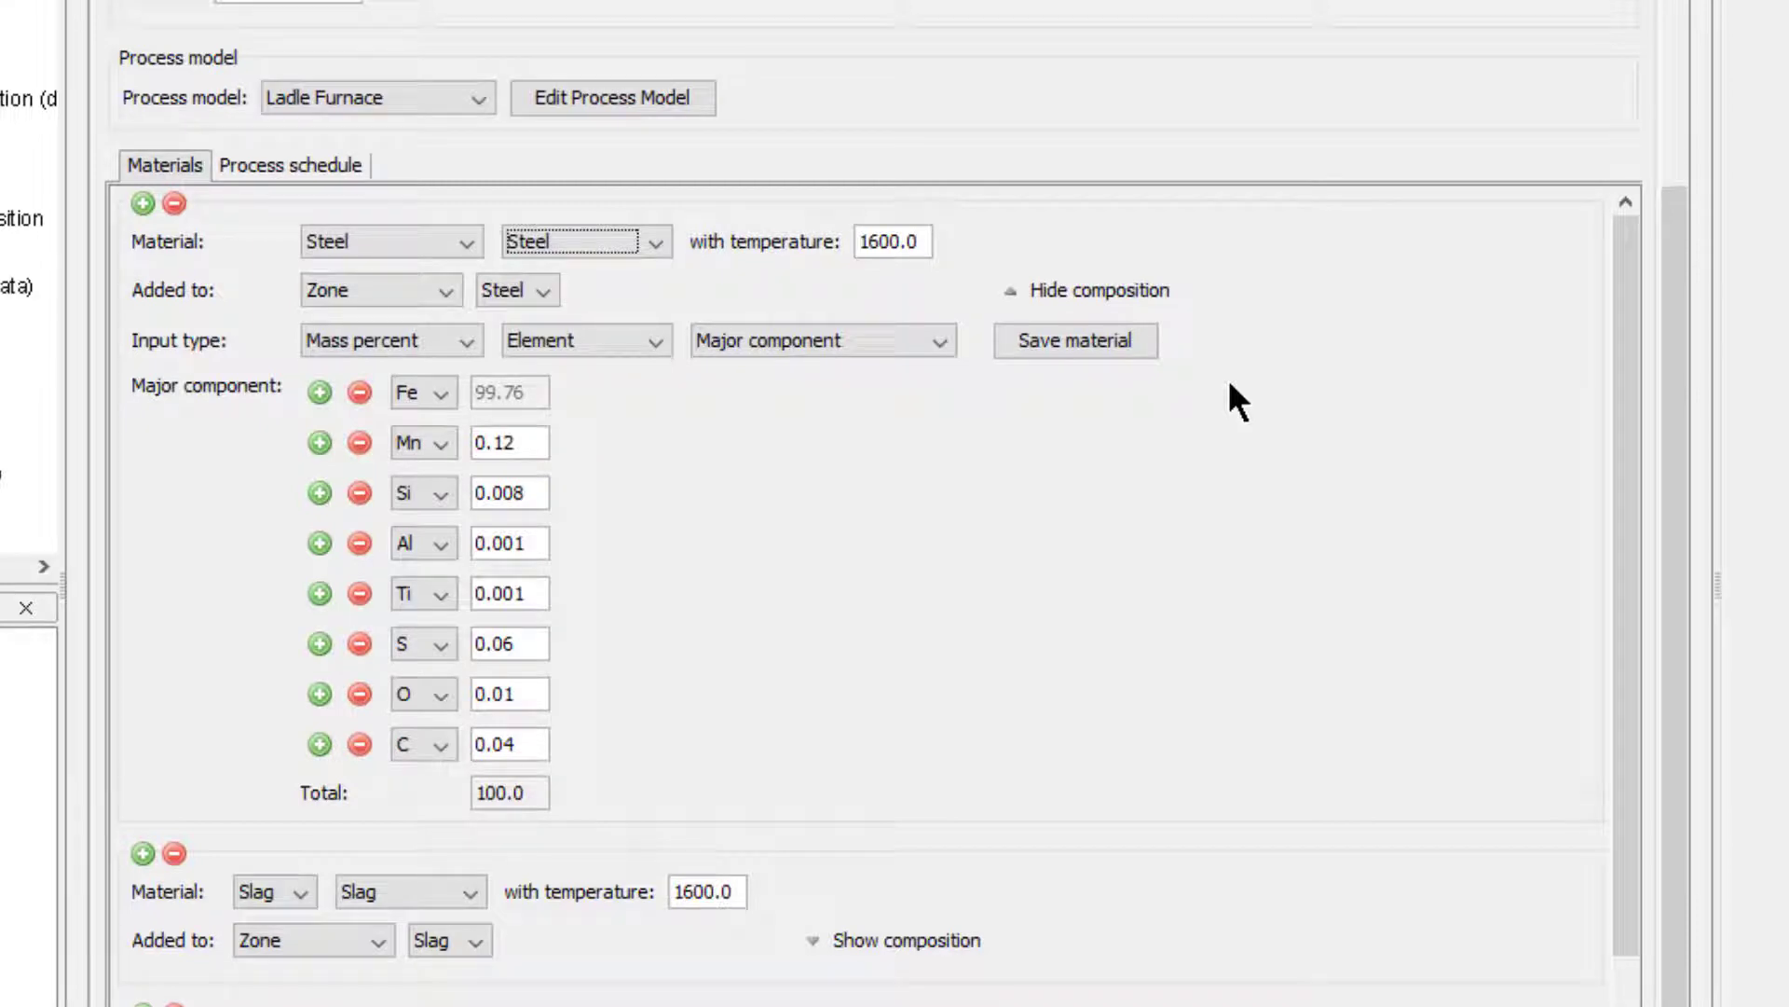
click(1074, 340)
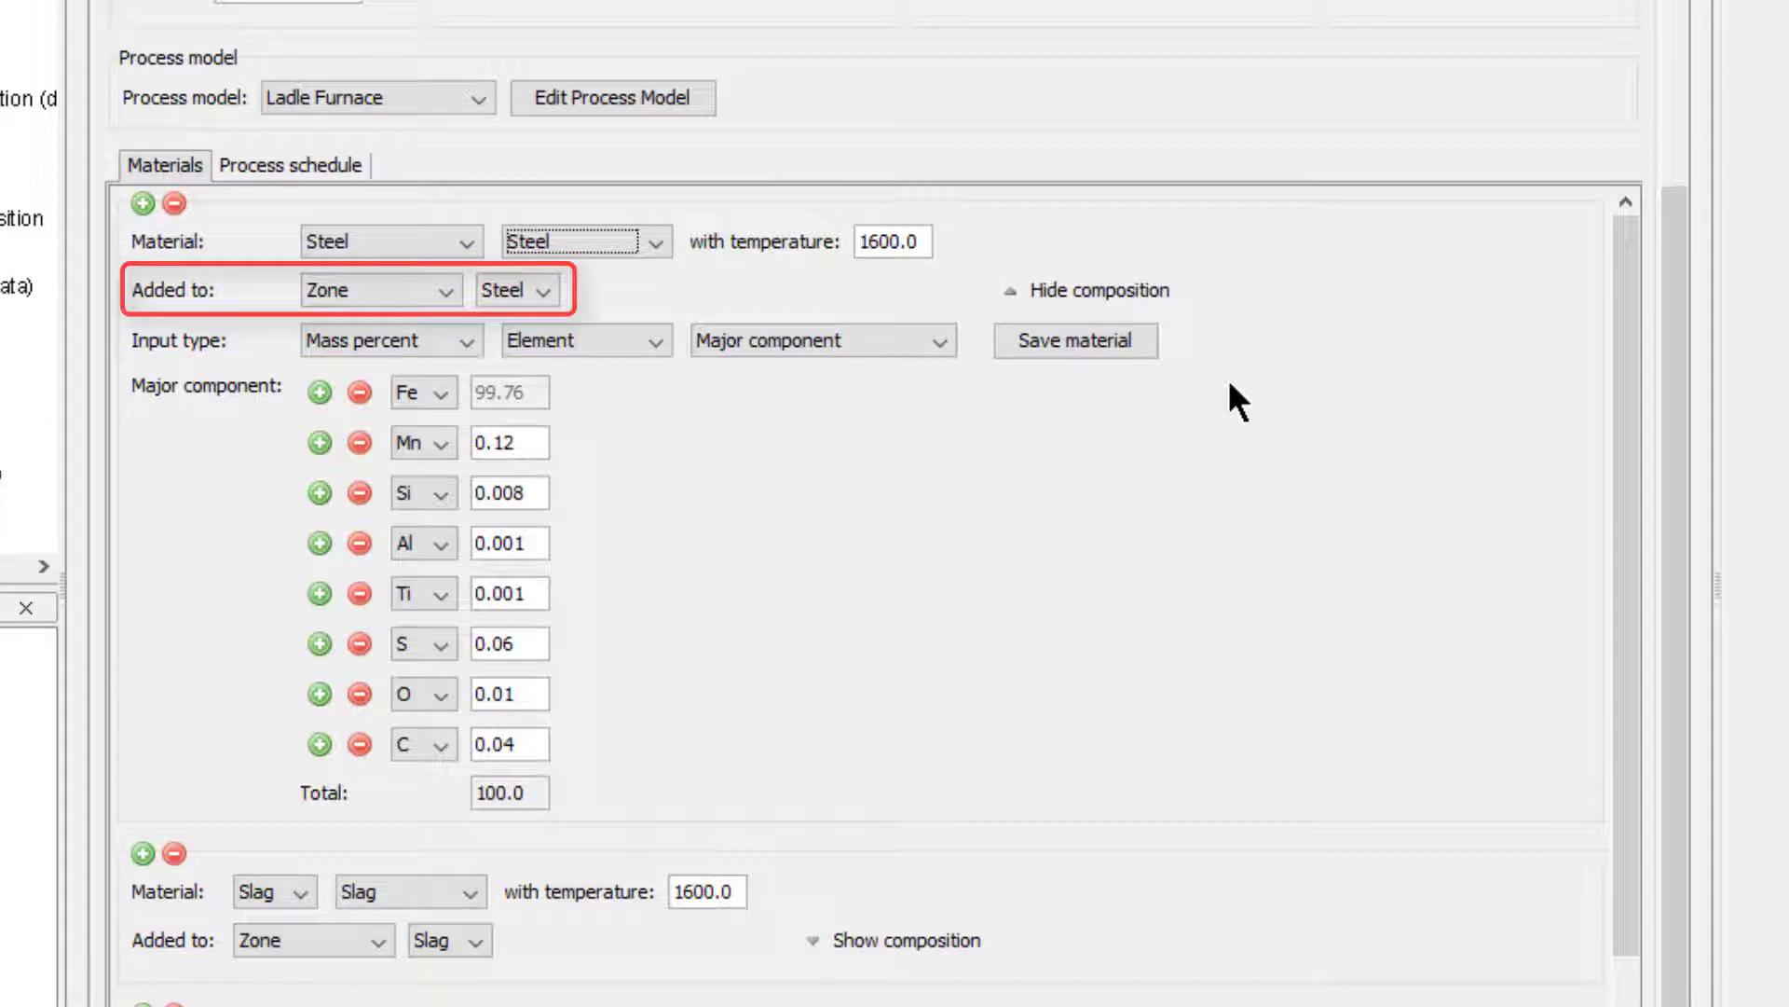
click(892, 241)
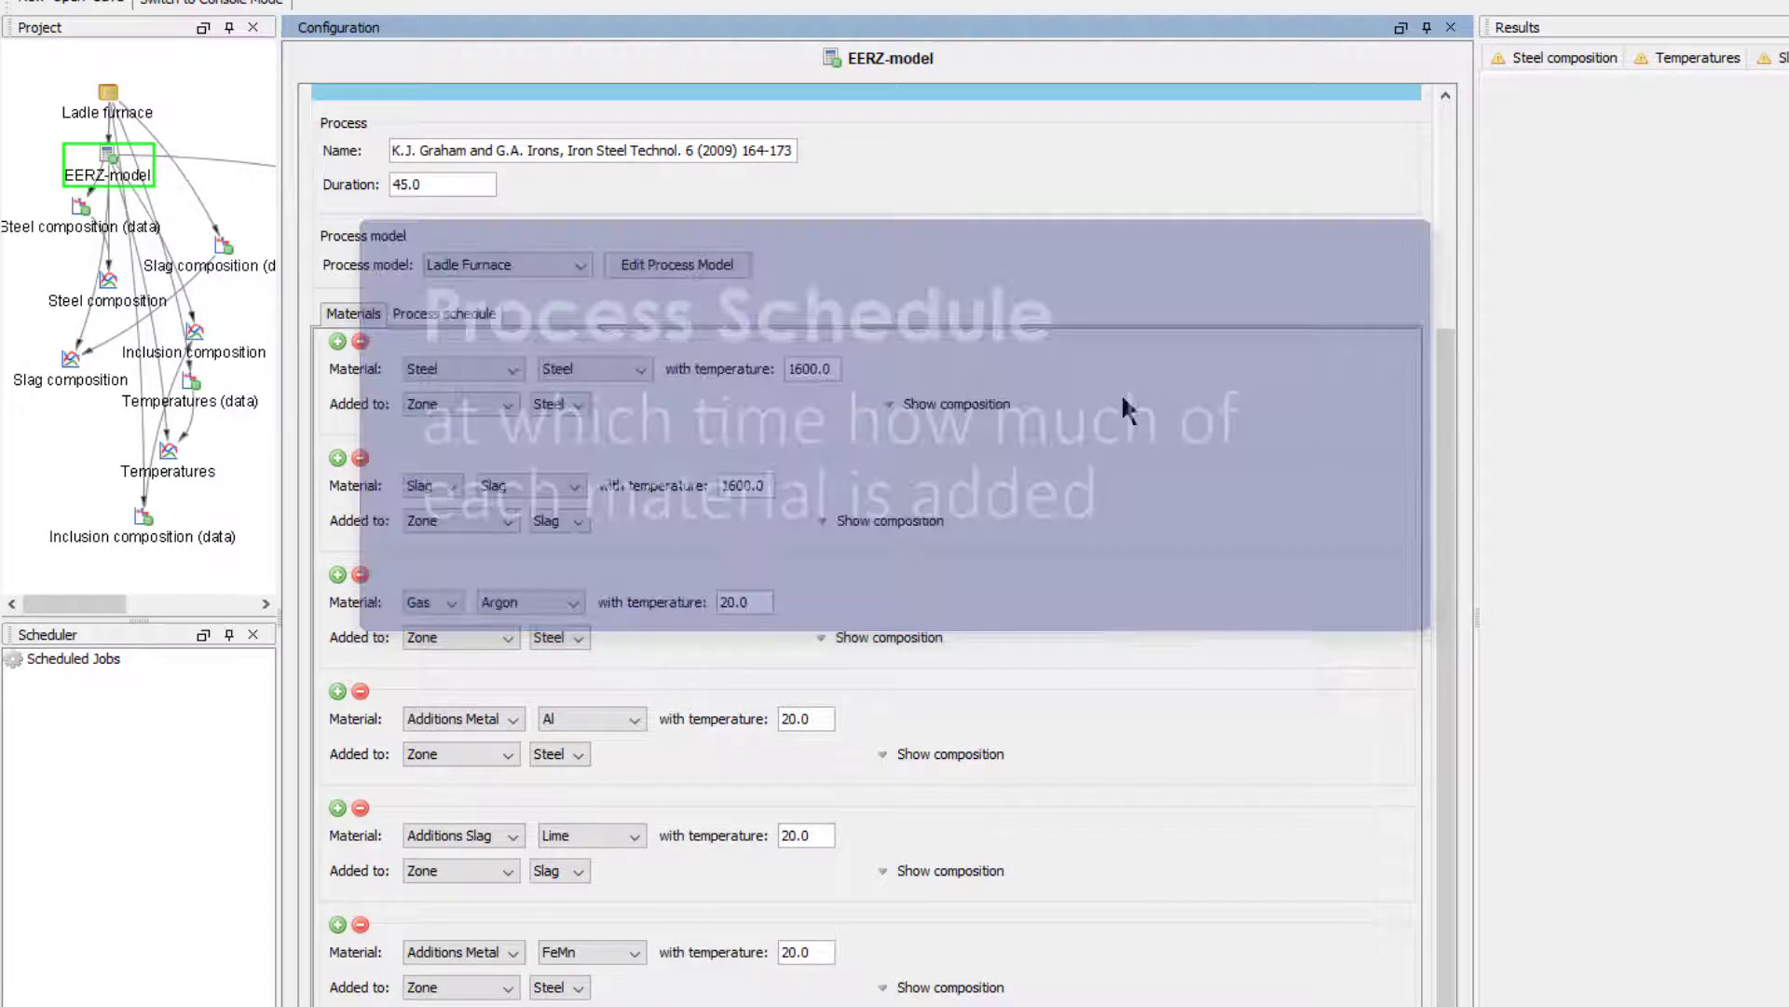
- View the EERZ schedule of additions, argon flow and arc heating, then reopen the ladle furnace model
click(443, 314)
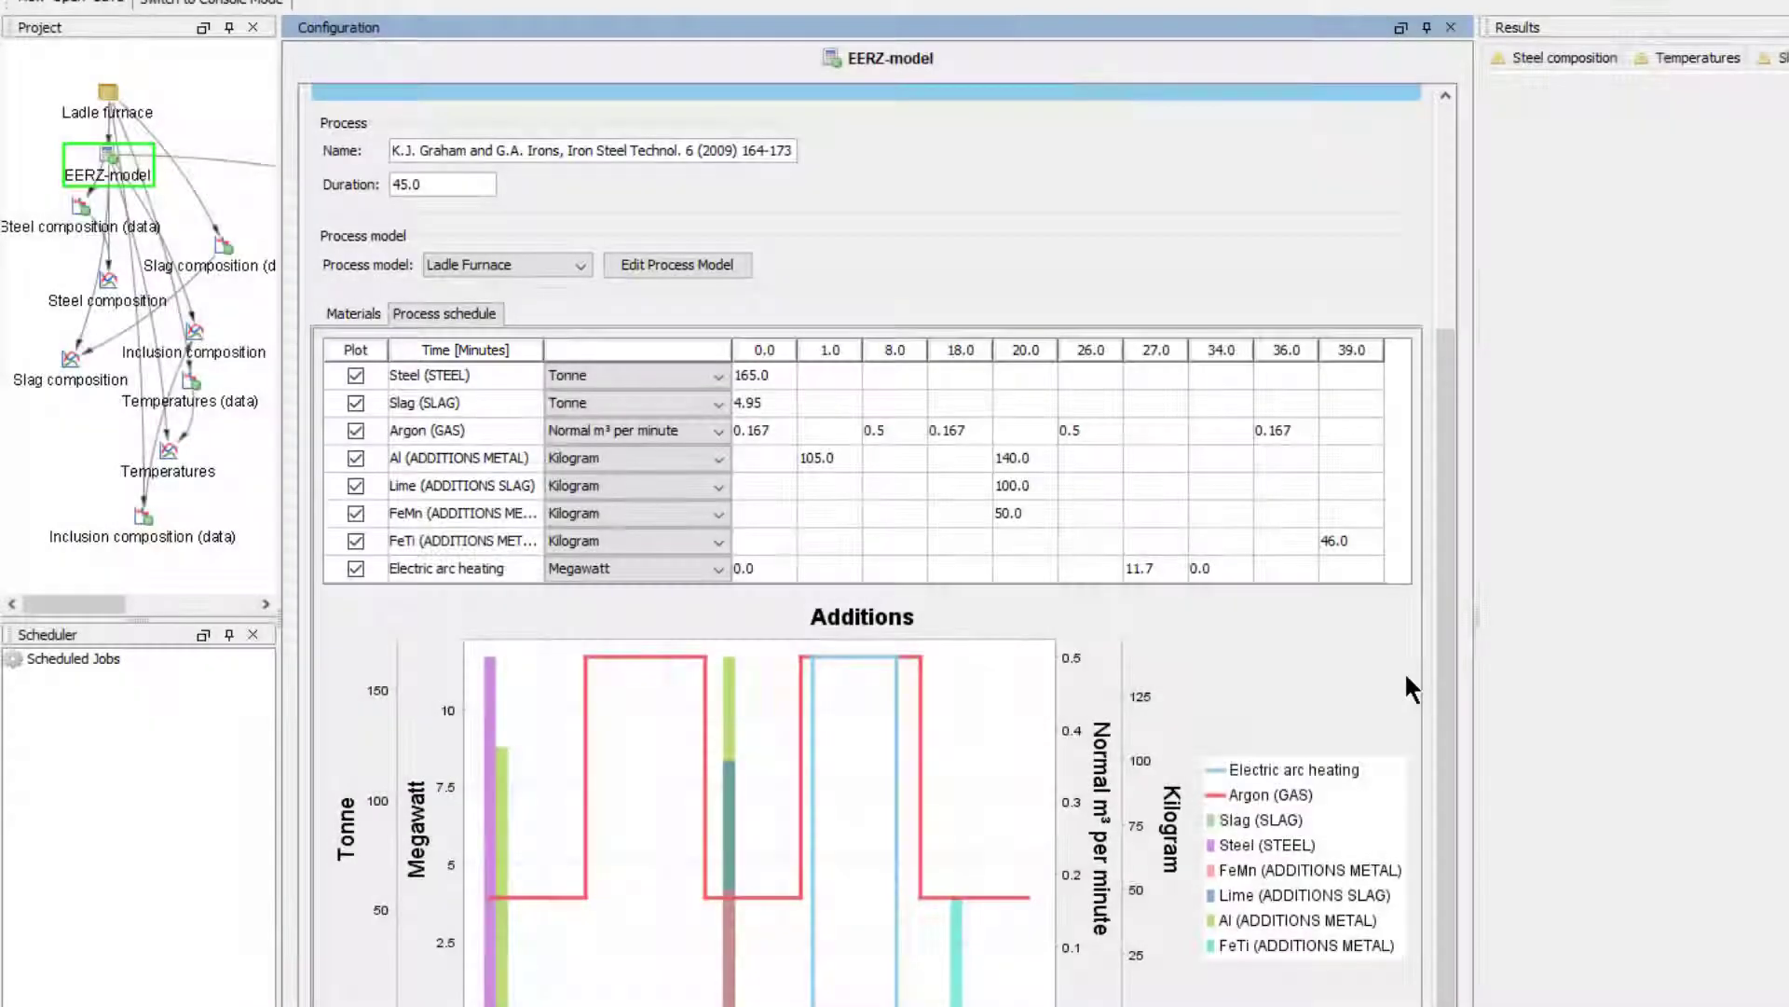
double_click(462, 568)
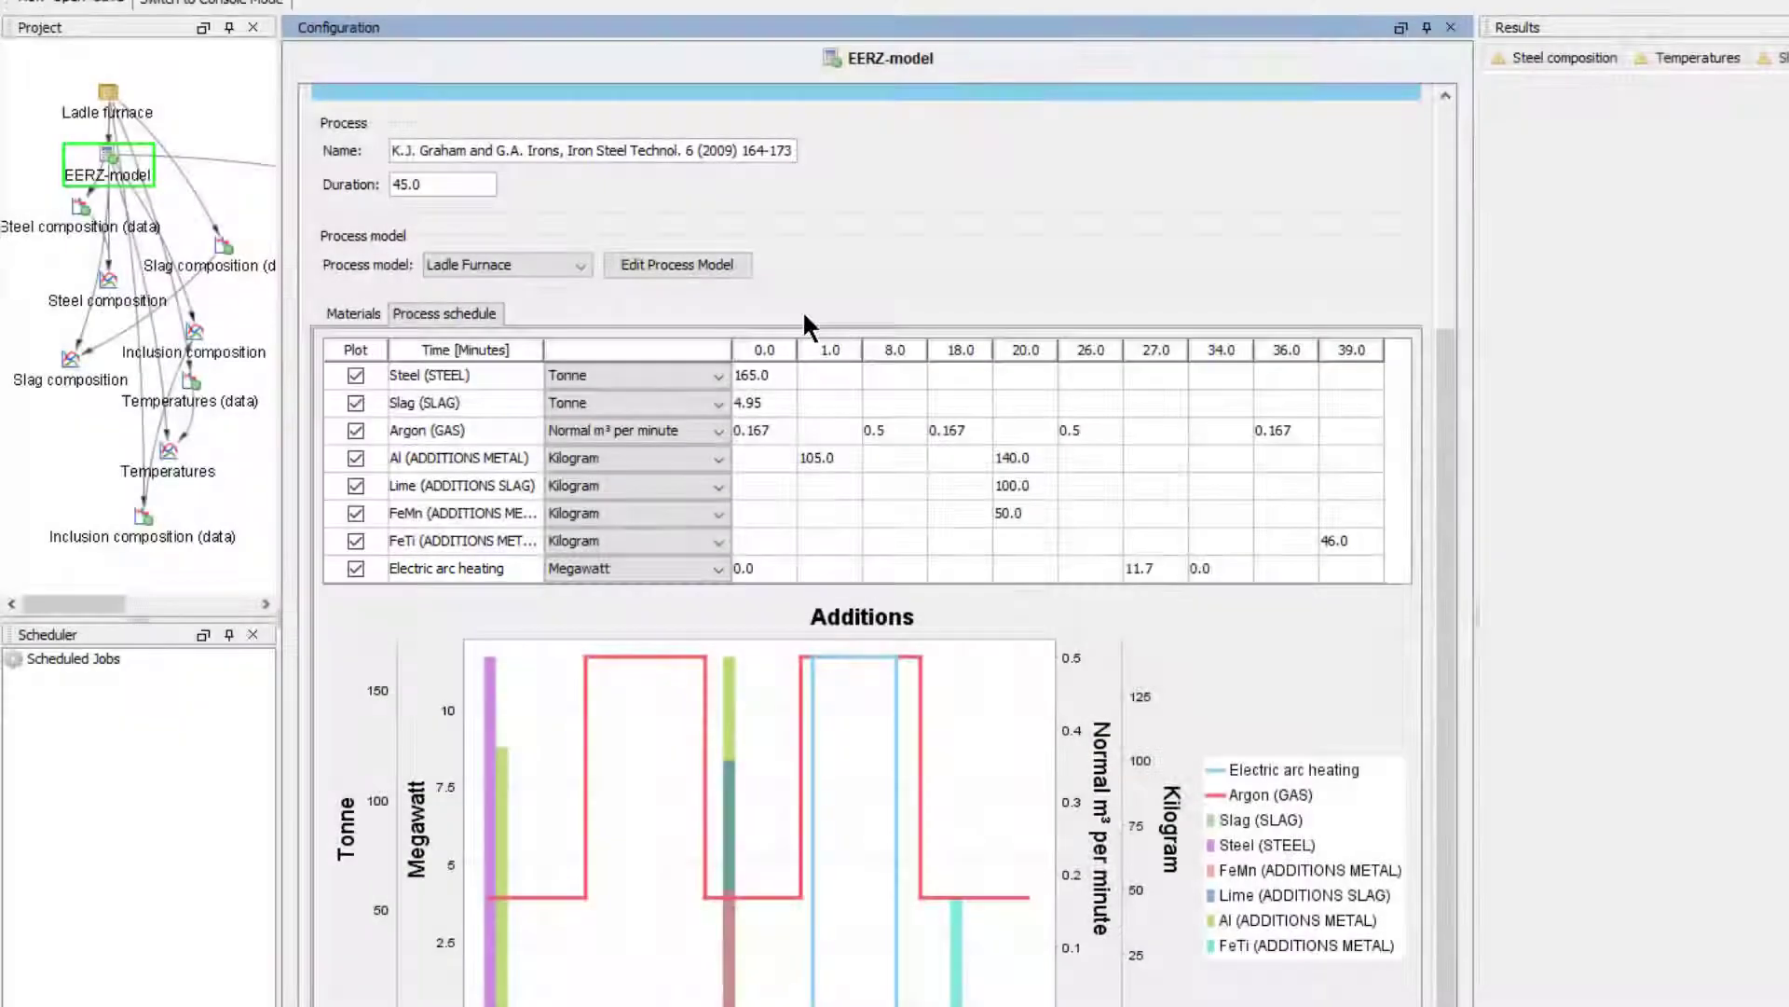
click(677, 263)
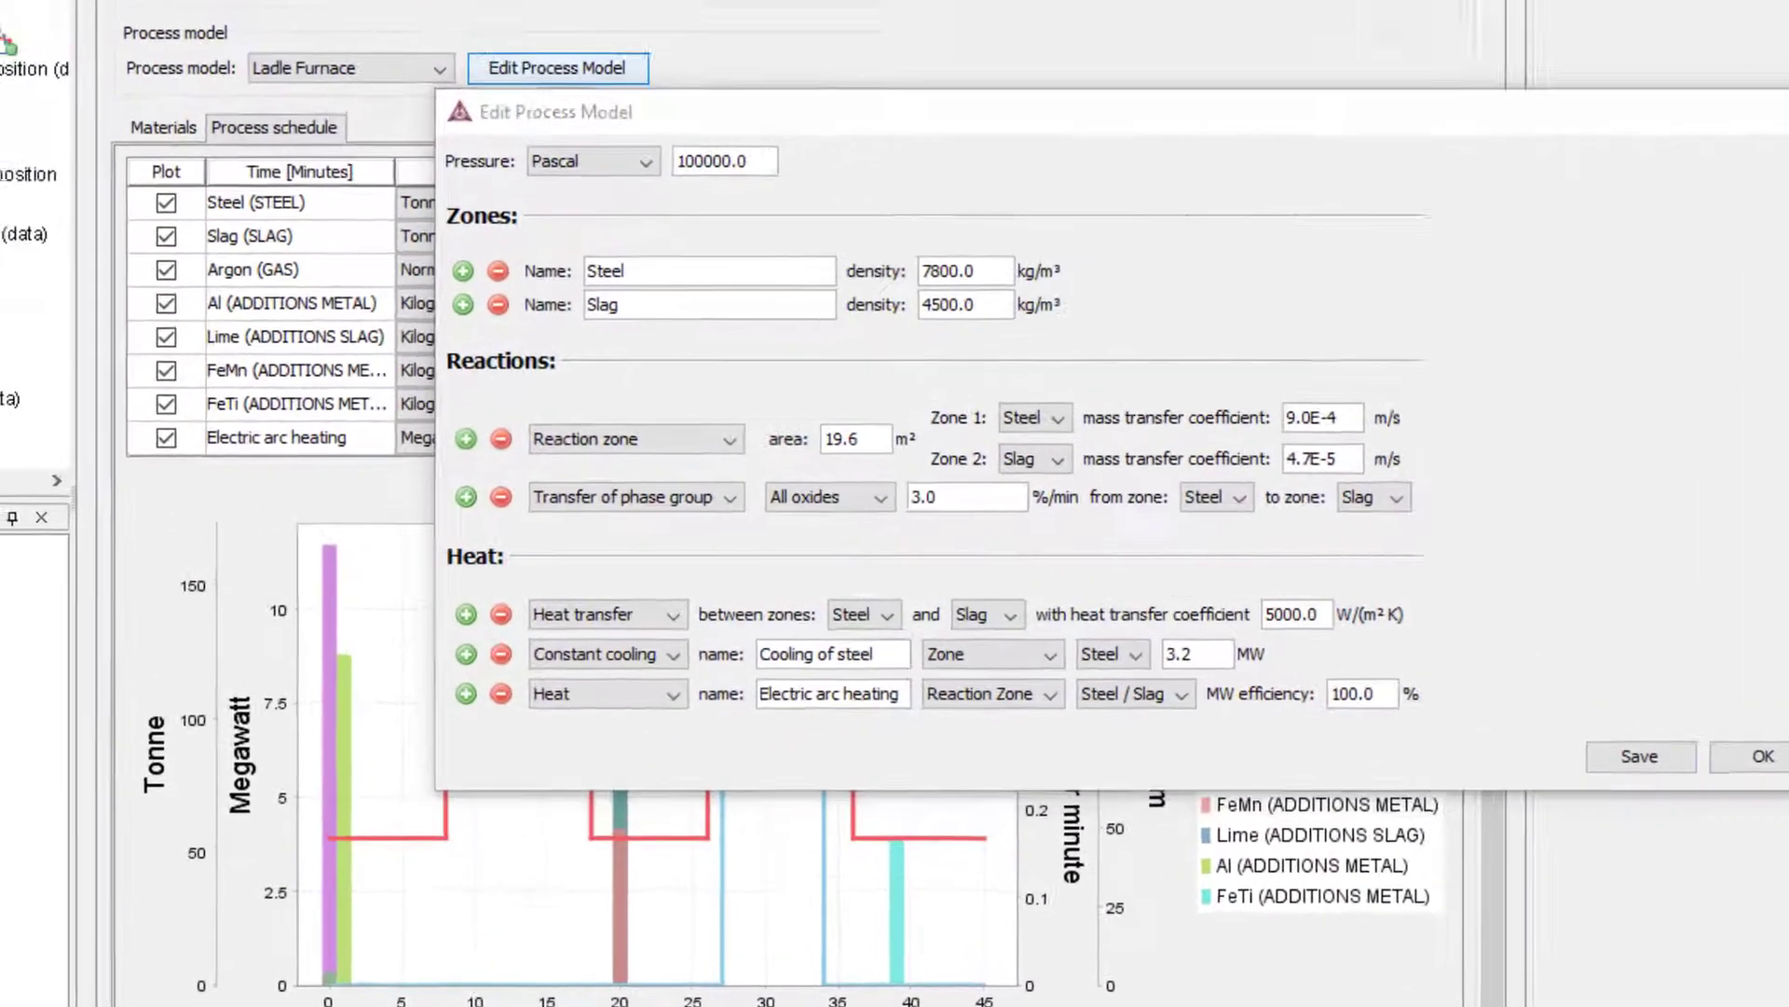
- Close the Edit Process Model dialog, returning to the EERZ process schedule
click(1755, 755)
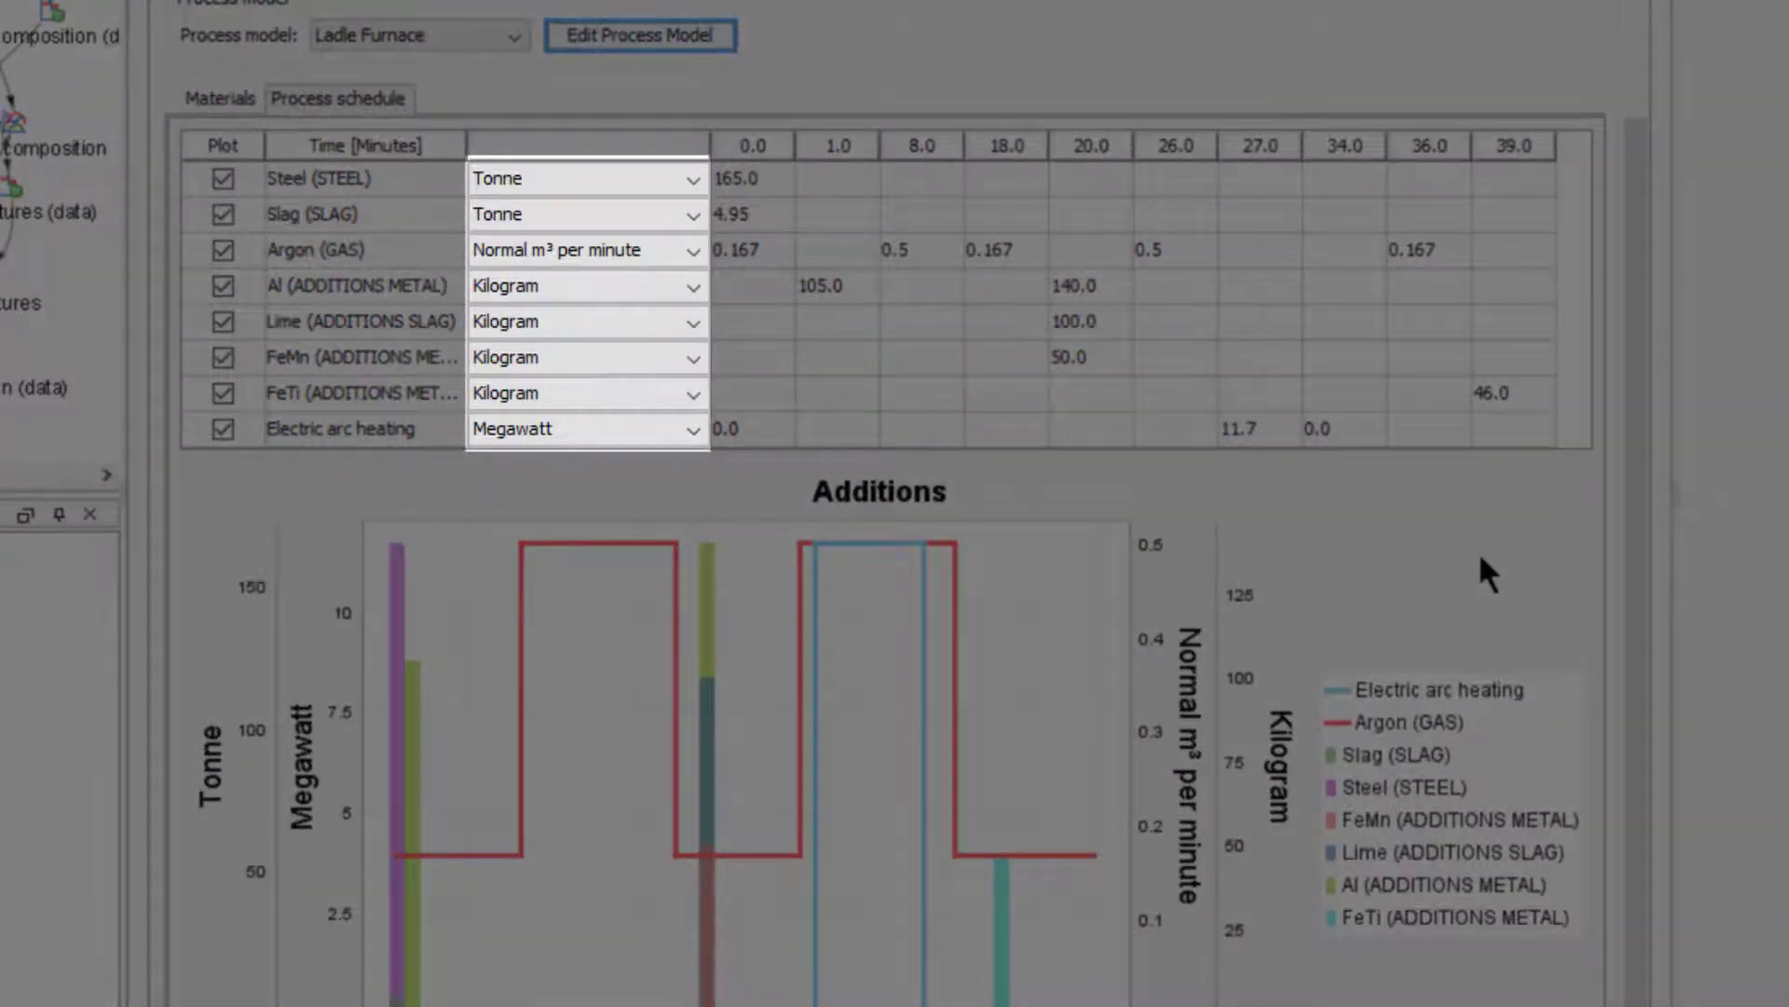
click(585, 213)
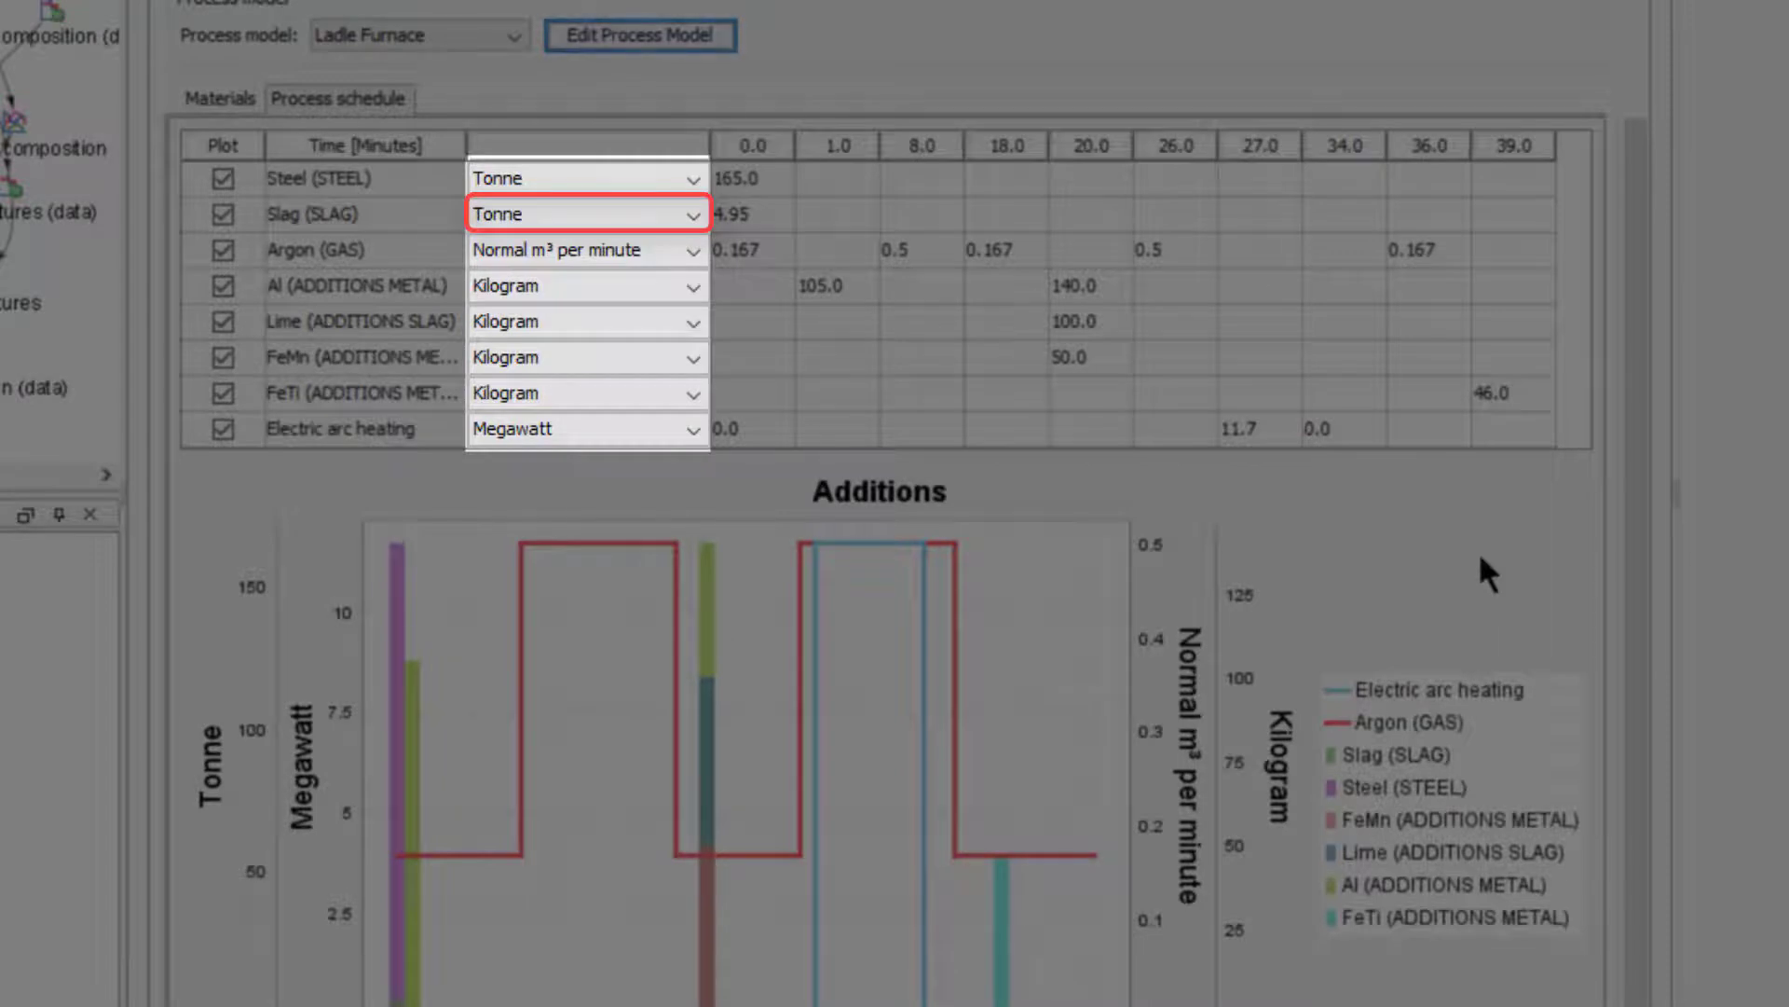
click(586, 249)
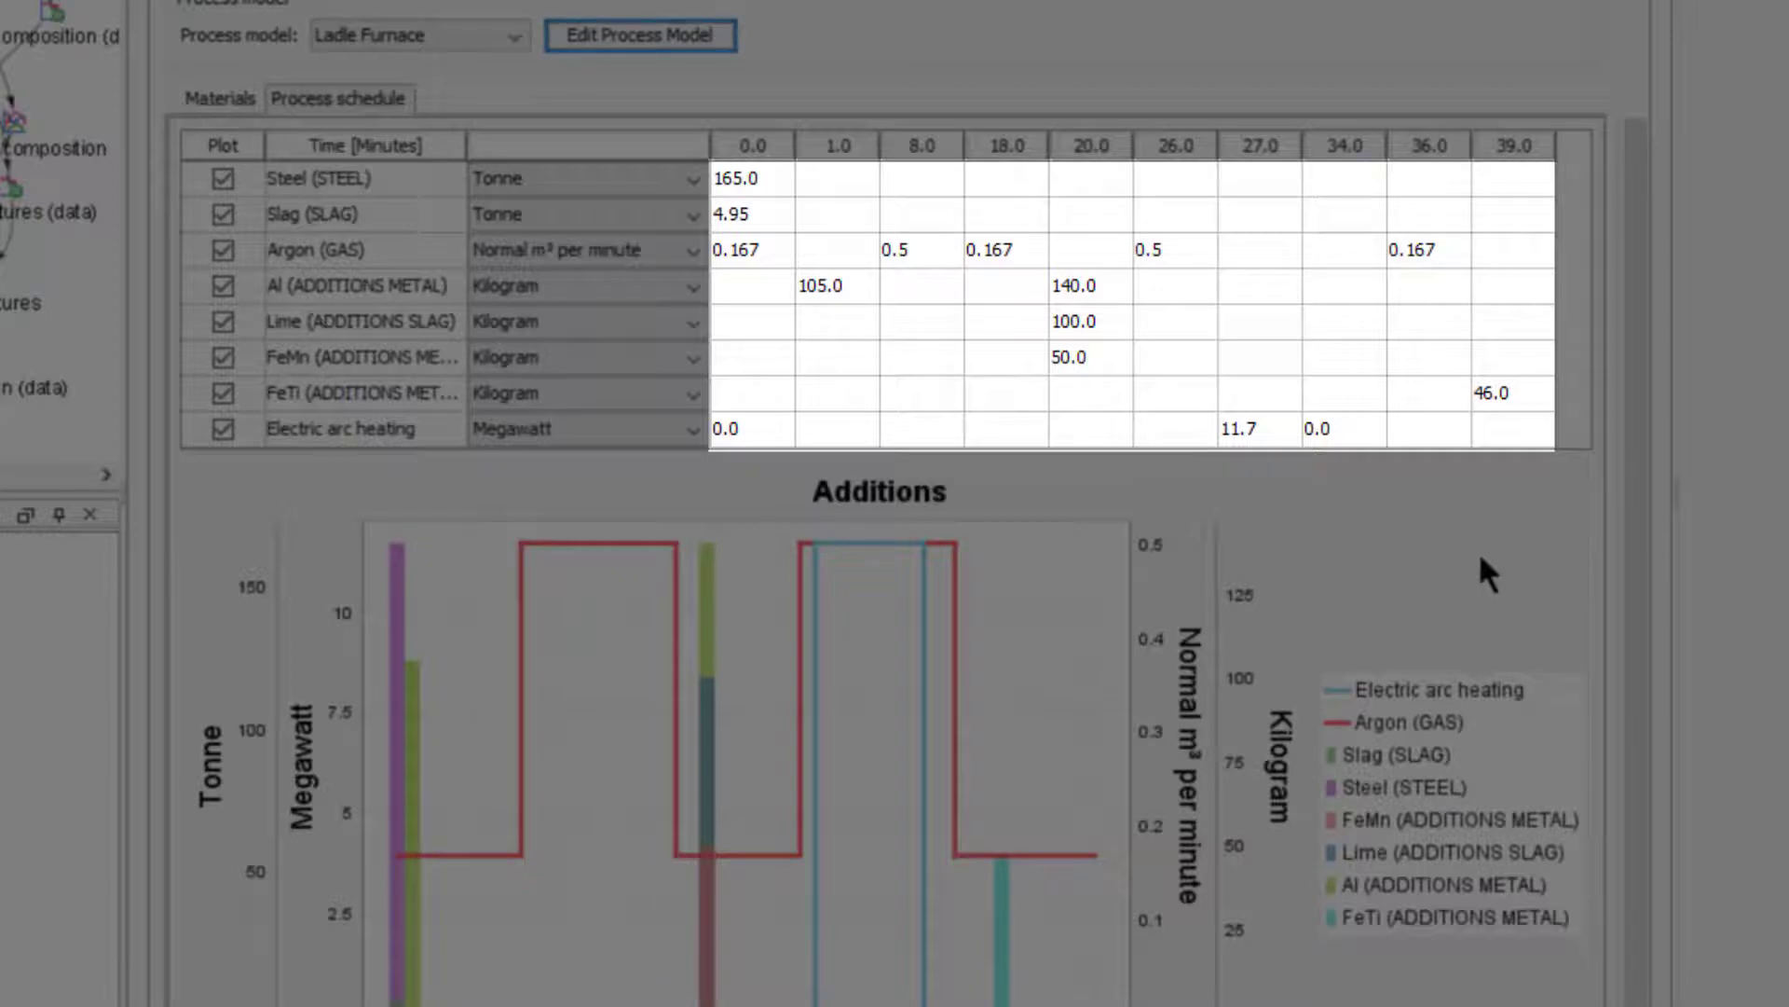
click(751, 146)
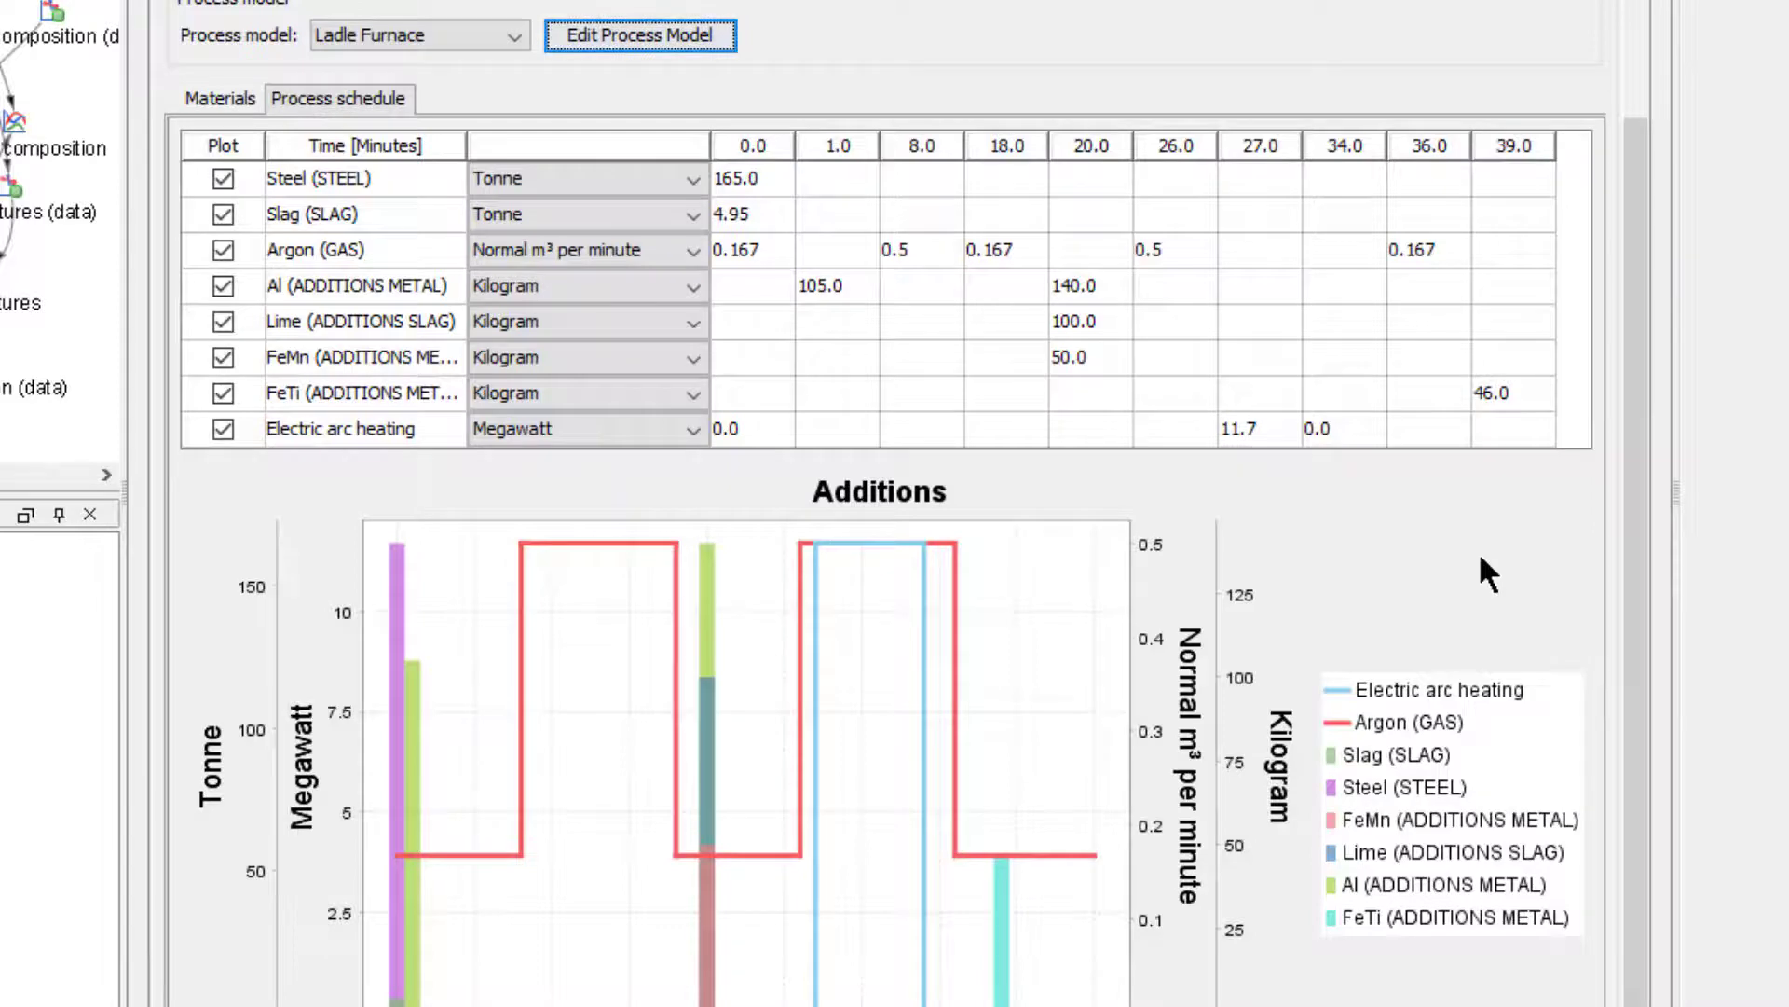
scroll(up, 3)
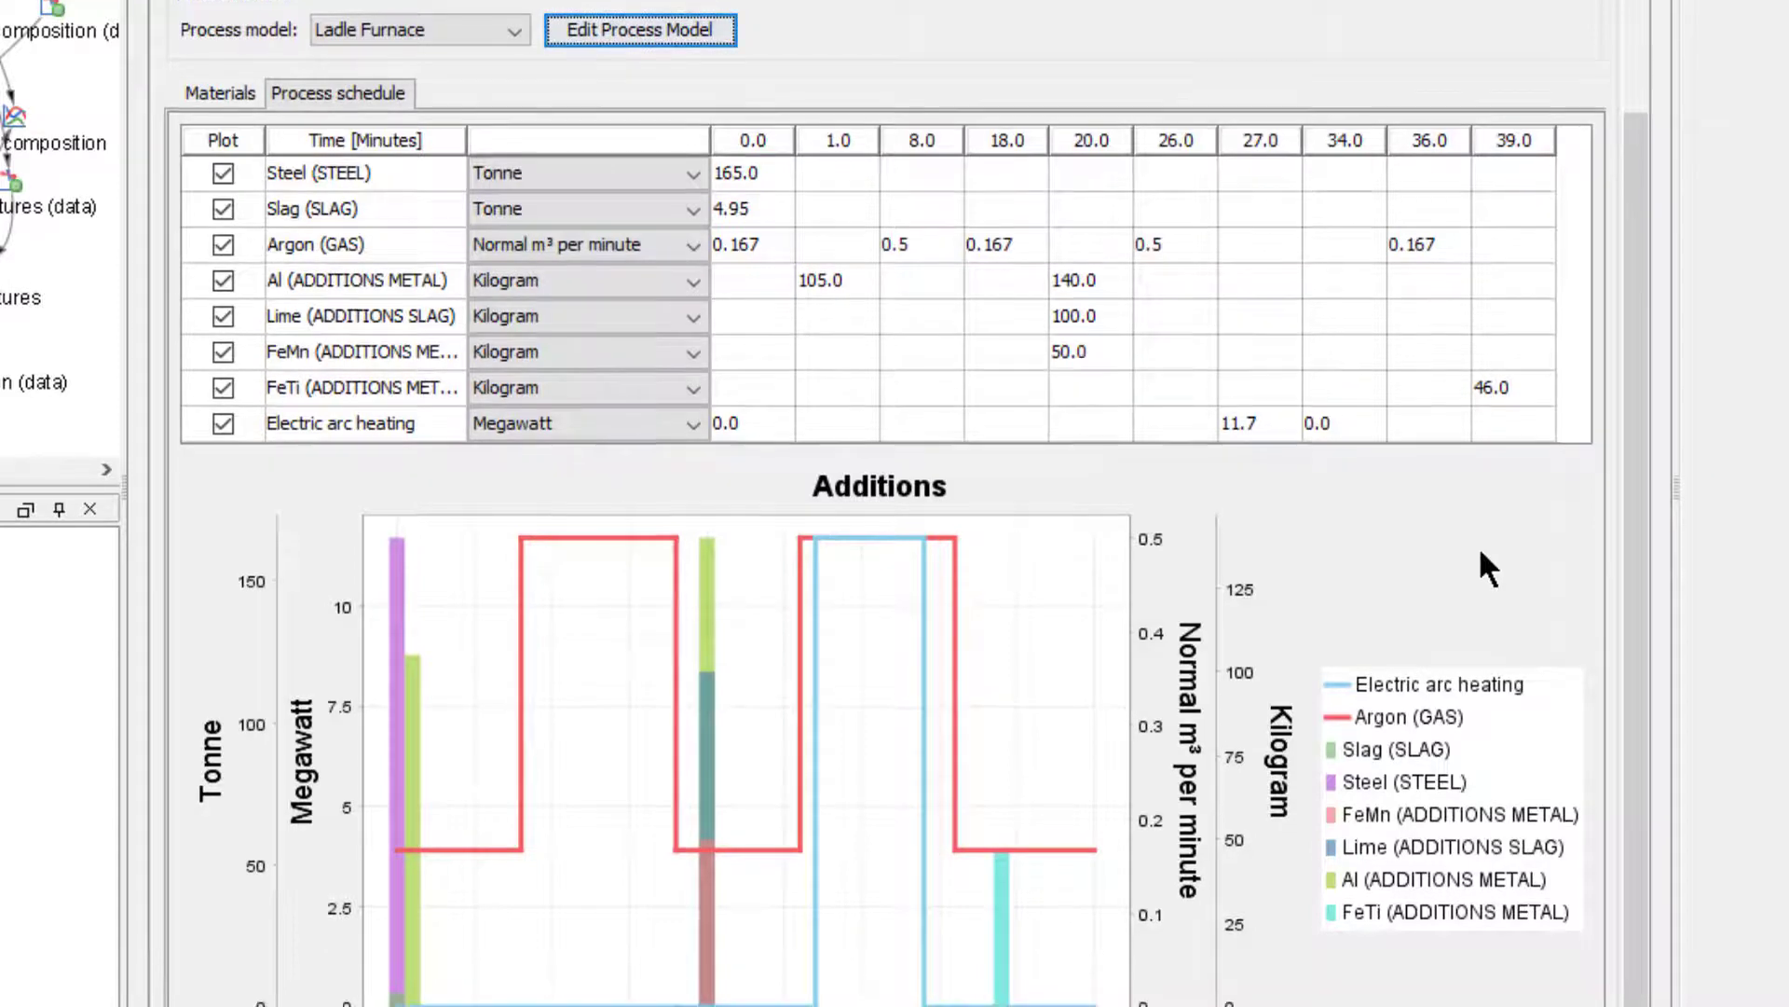
scroll(down, 3)
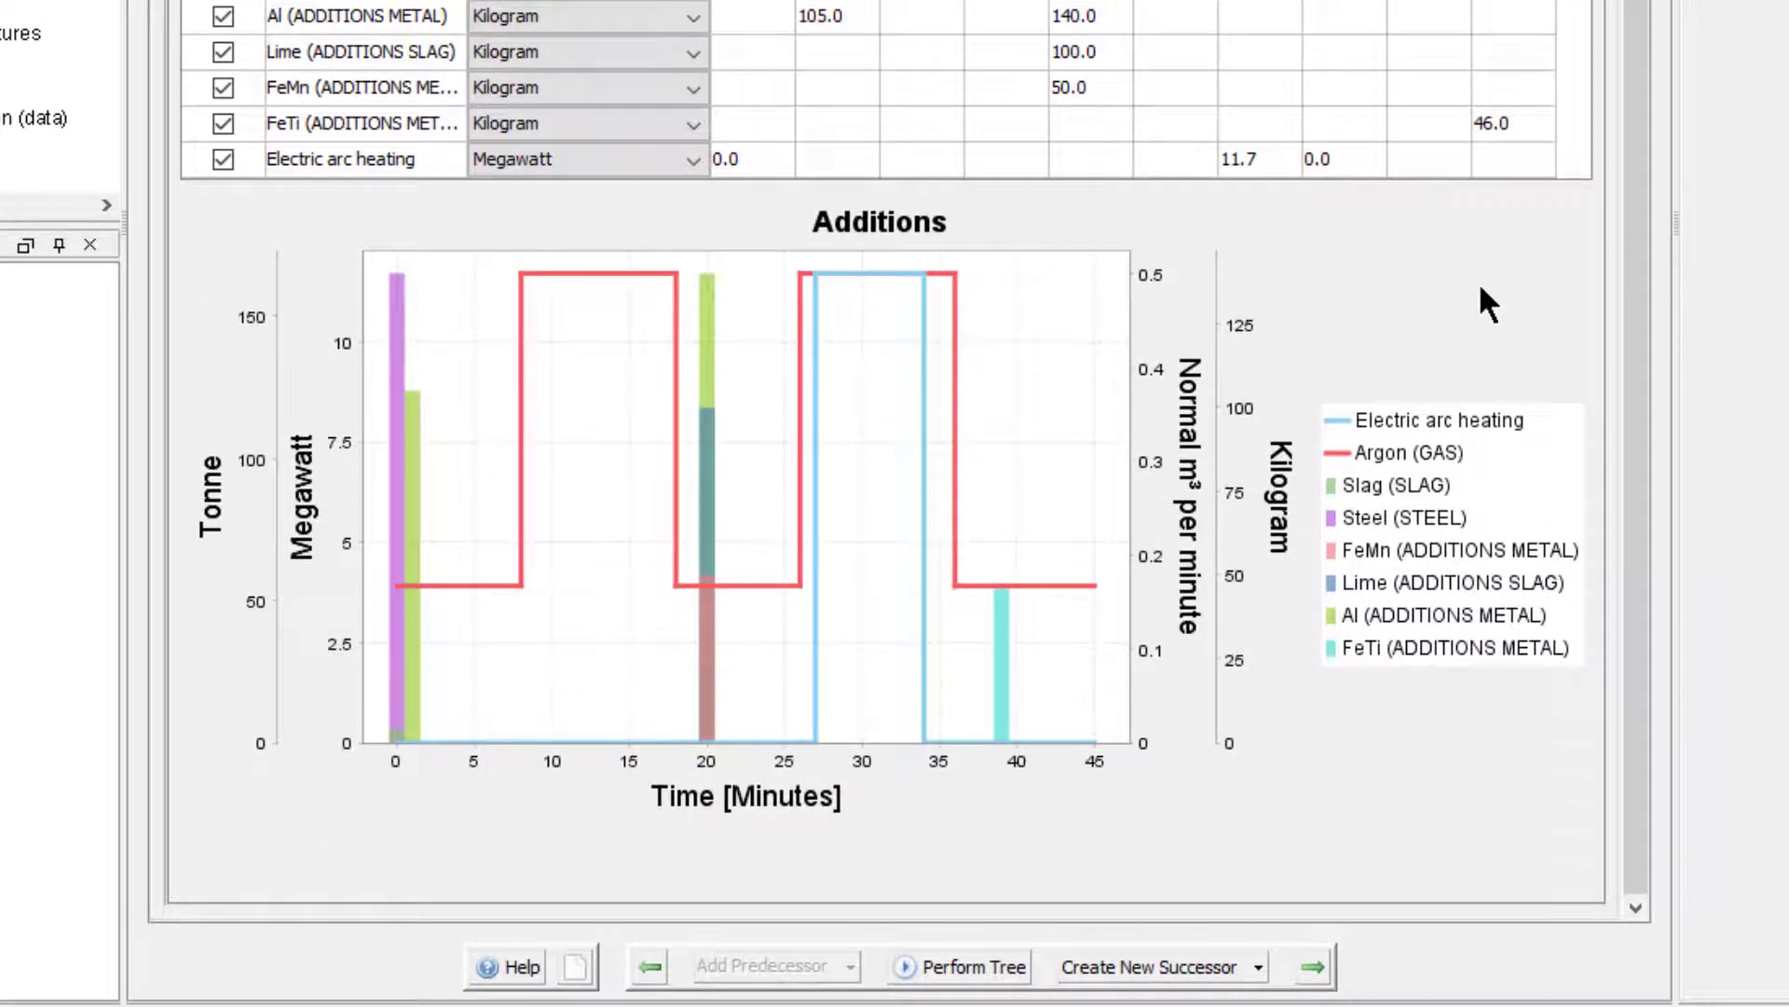
mouse_move(1754, 369)
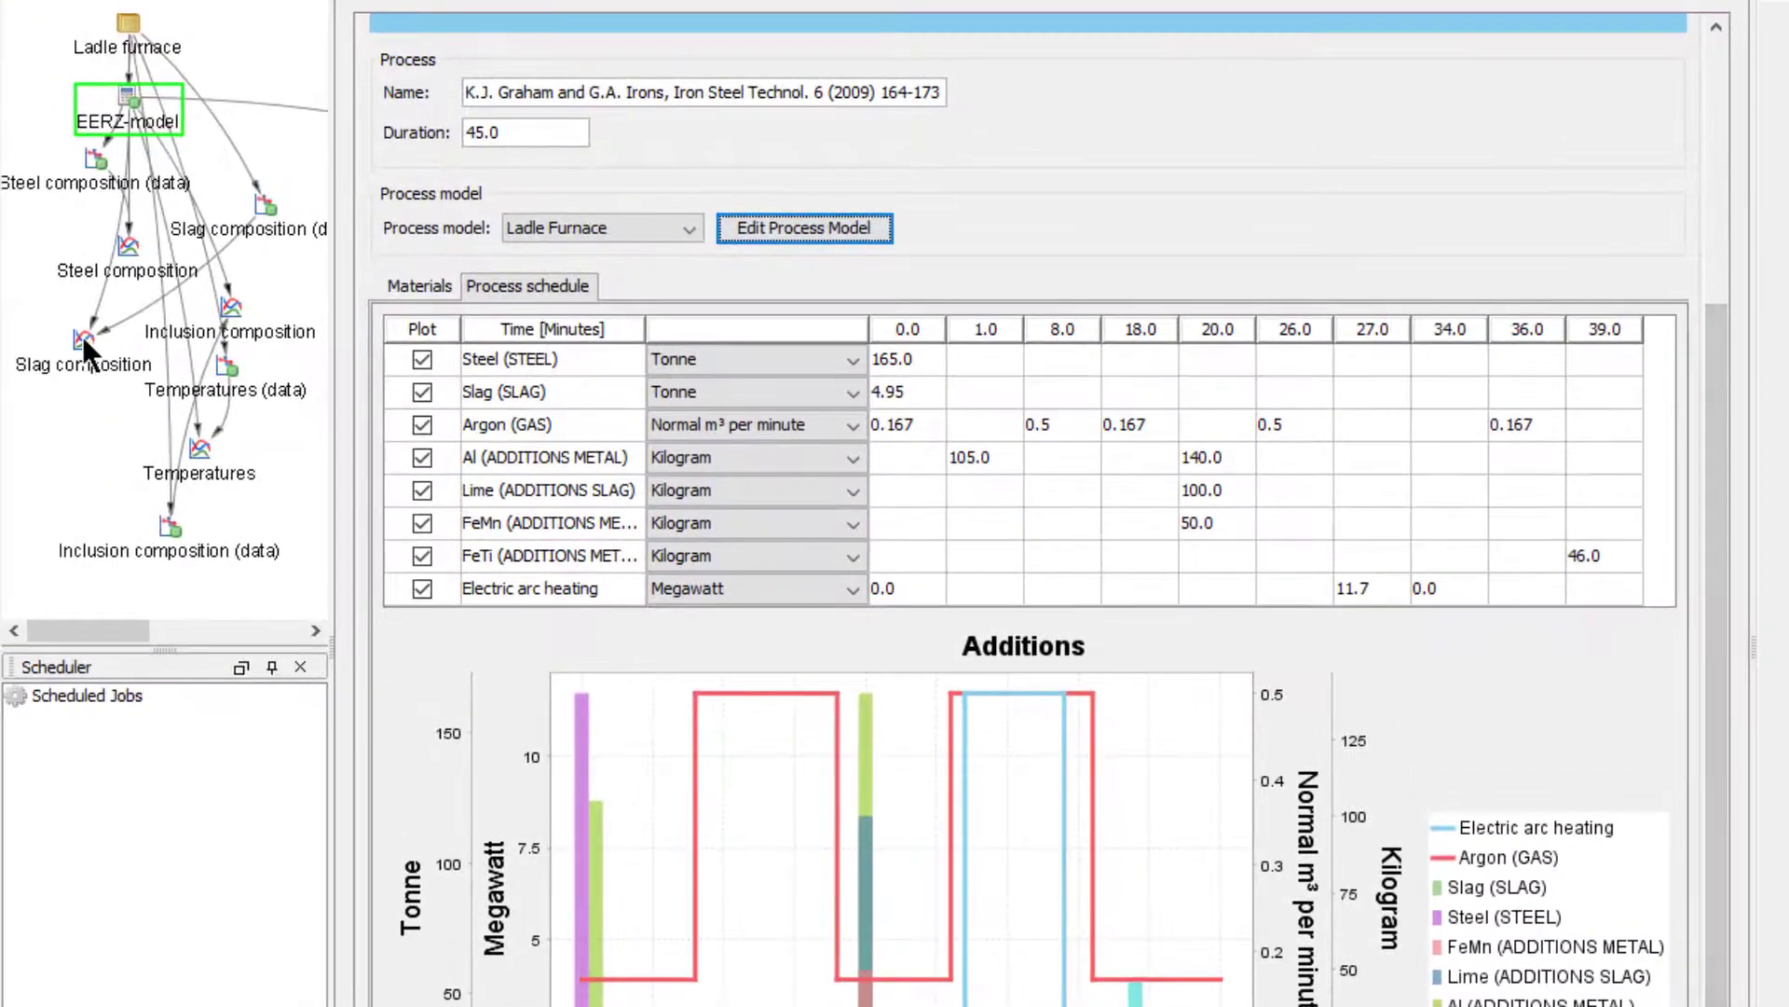
click(114, 330)
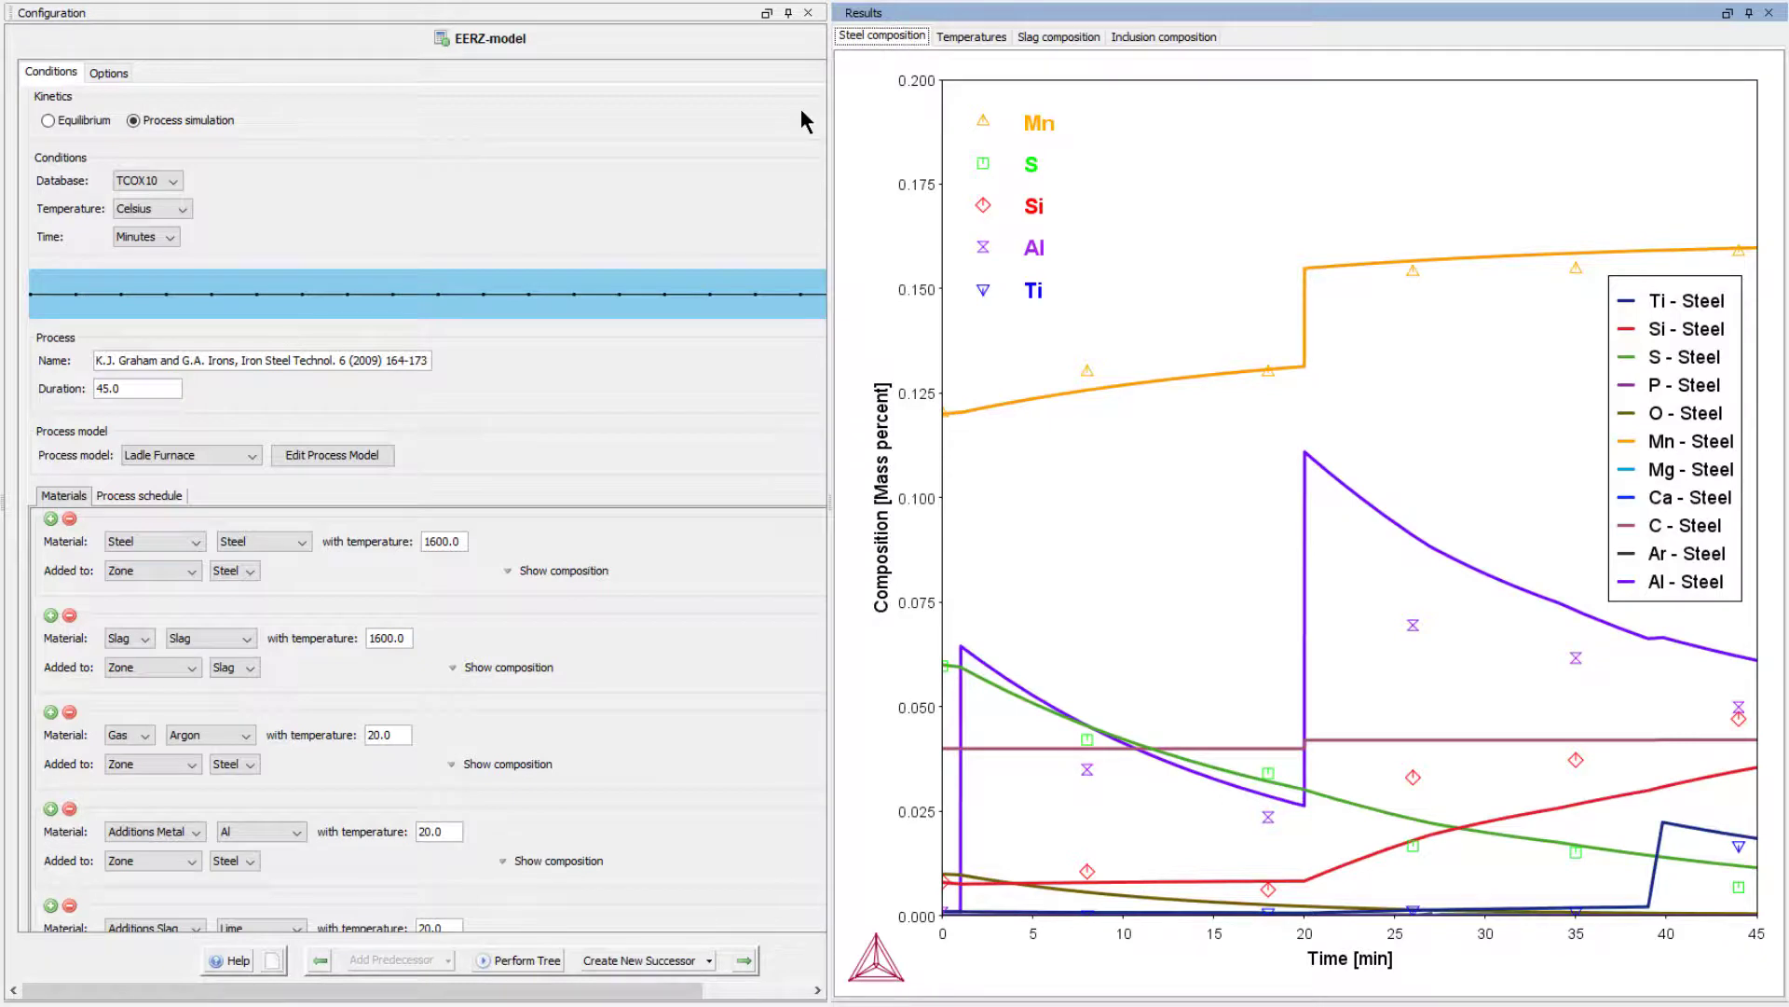
mouse_move(984, 80)
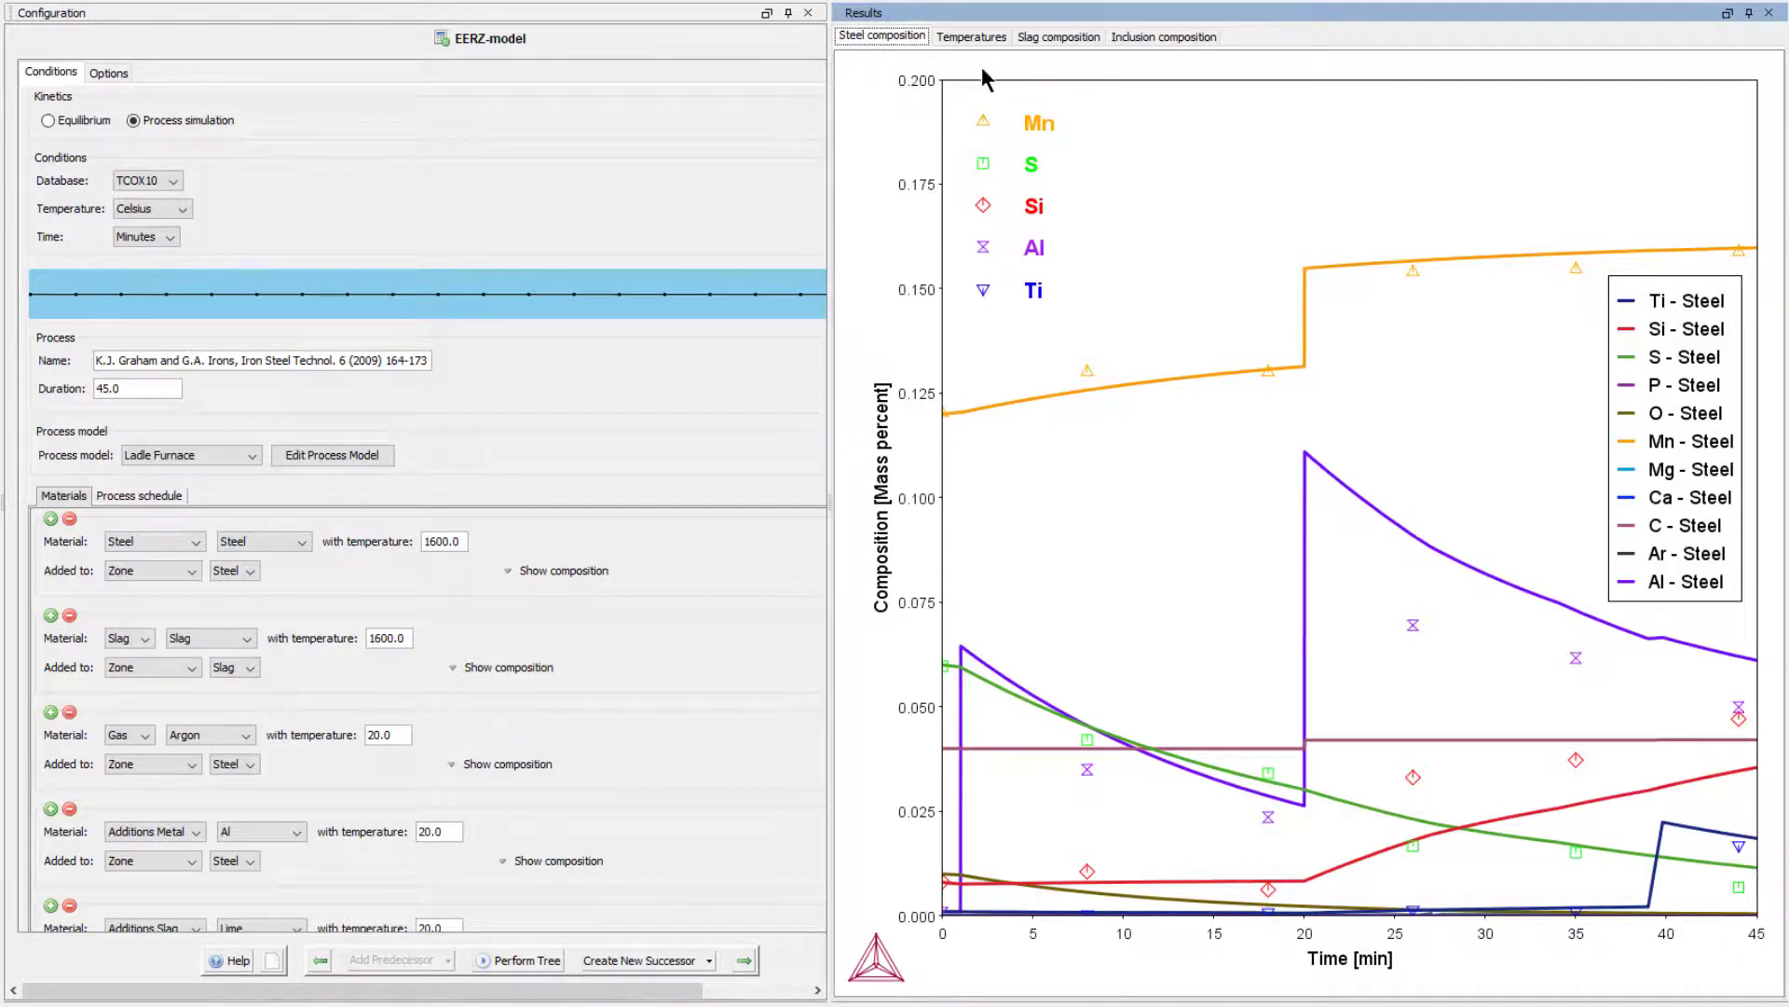
- Review steel composition results, noting silicon rising from 0.008% to 0.035%, then go to slag results
click(1057, 36)
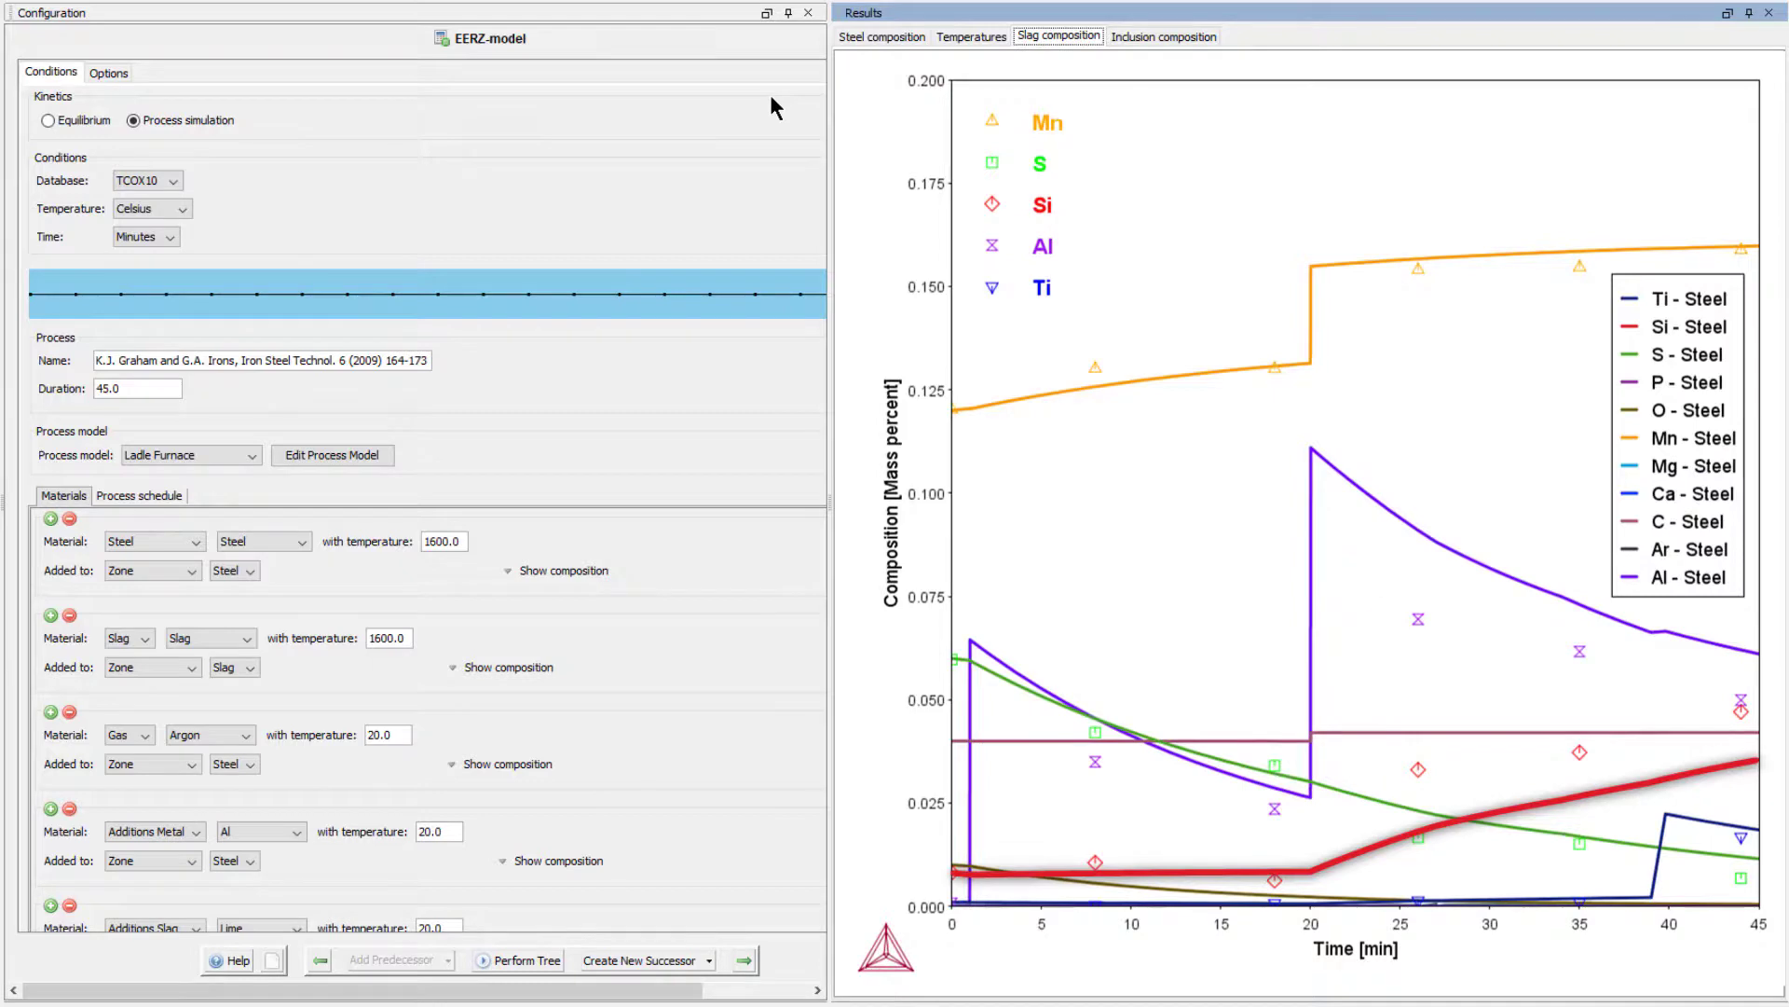
- Show the slag oxide results, then the Al2O3, MgO and CaO inclusion composition
click(1057, 36)
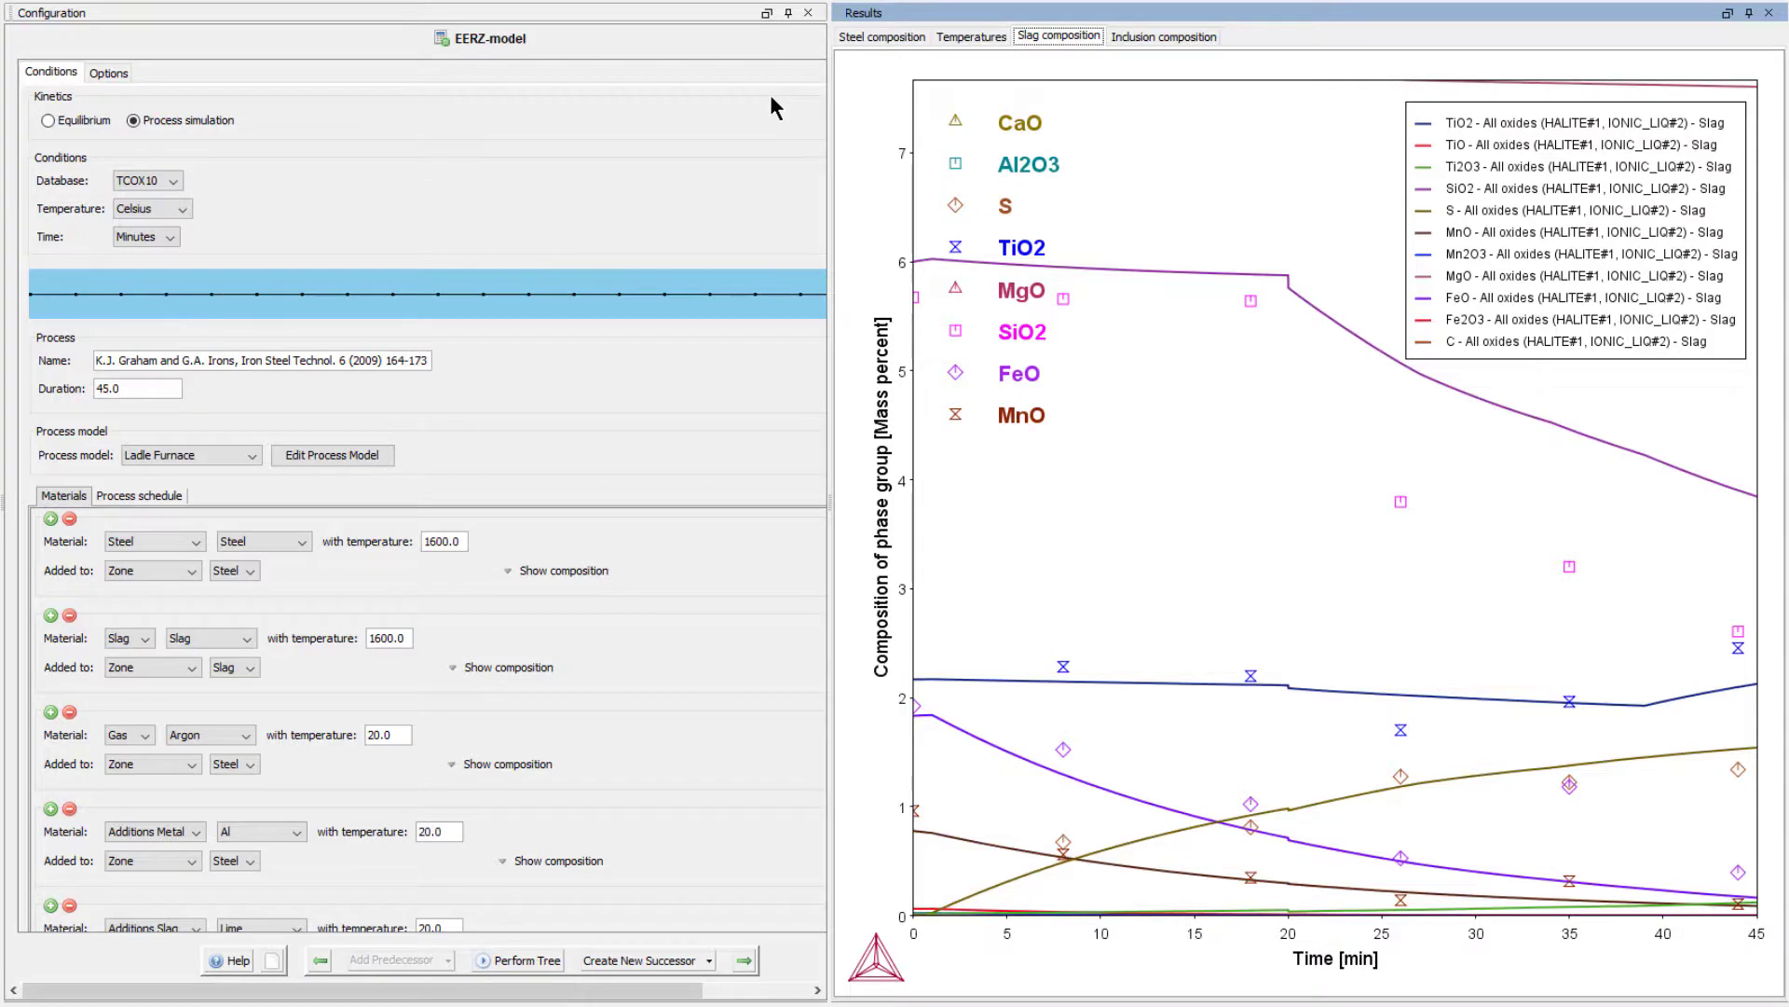
click(1164, 36)
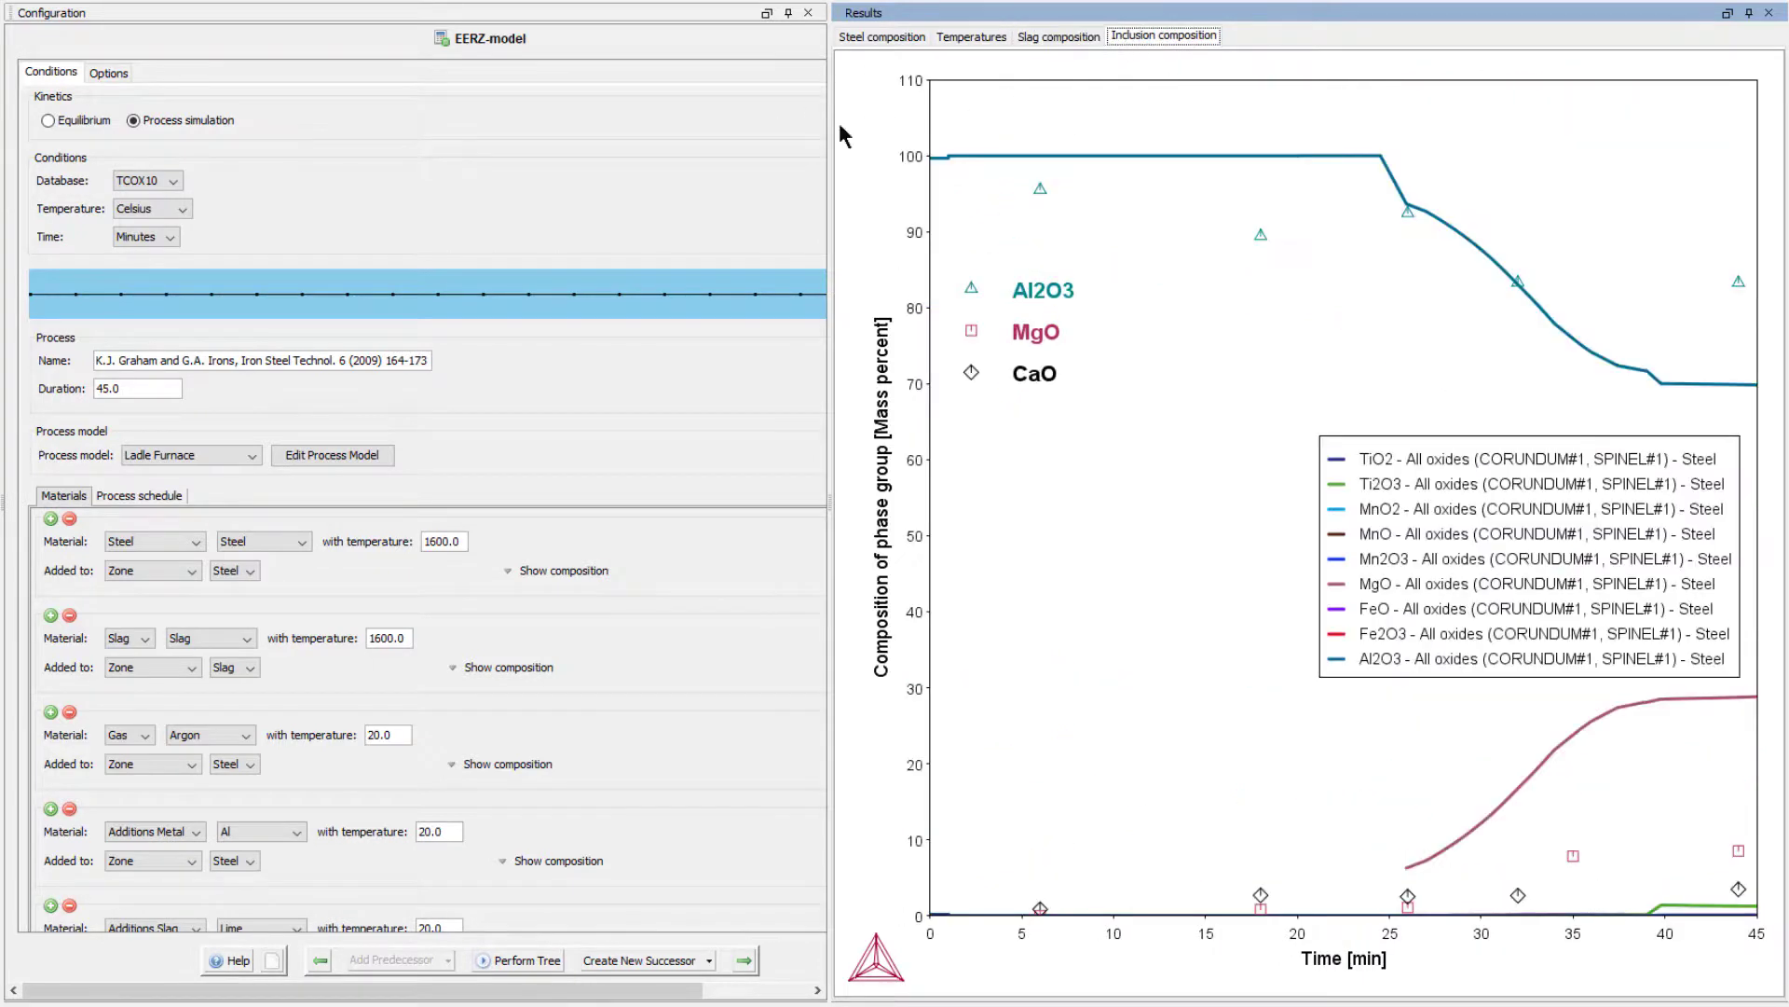
mouse_move(799, 148)
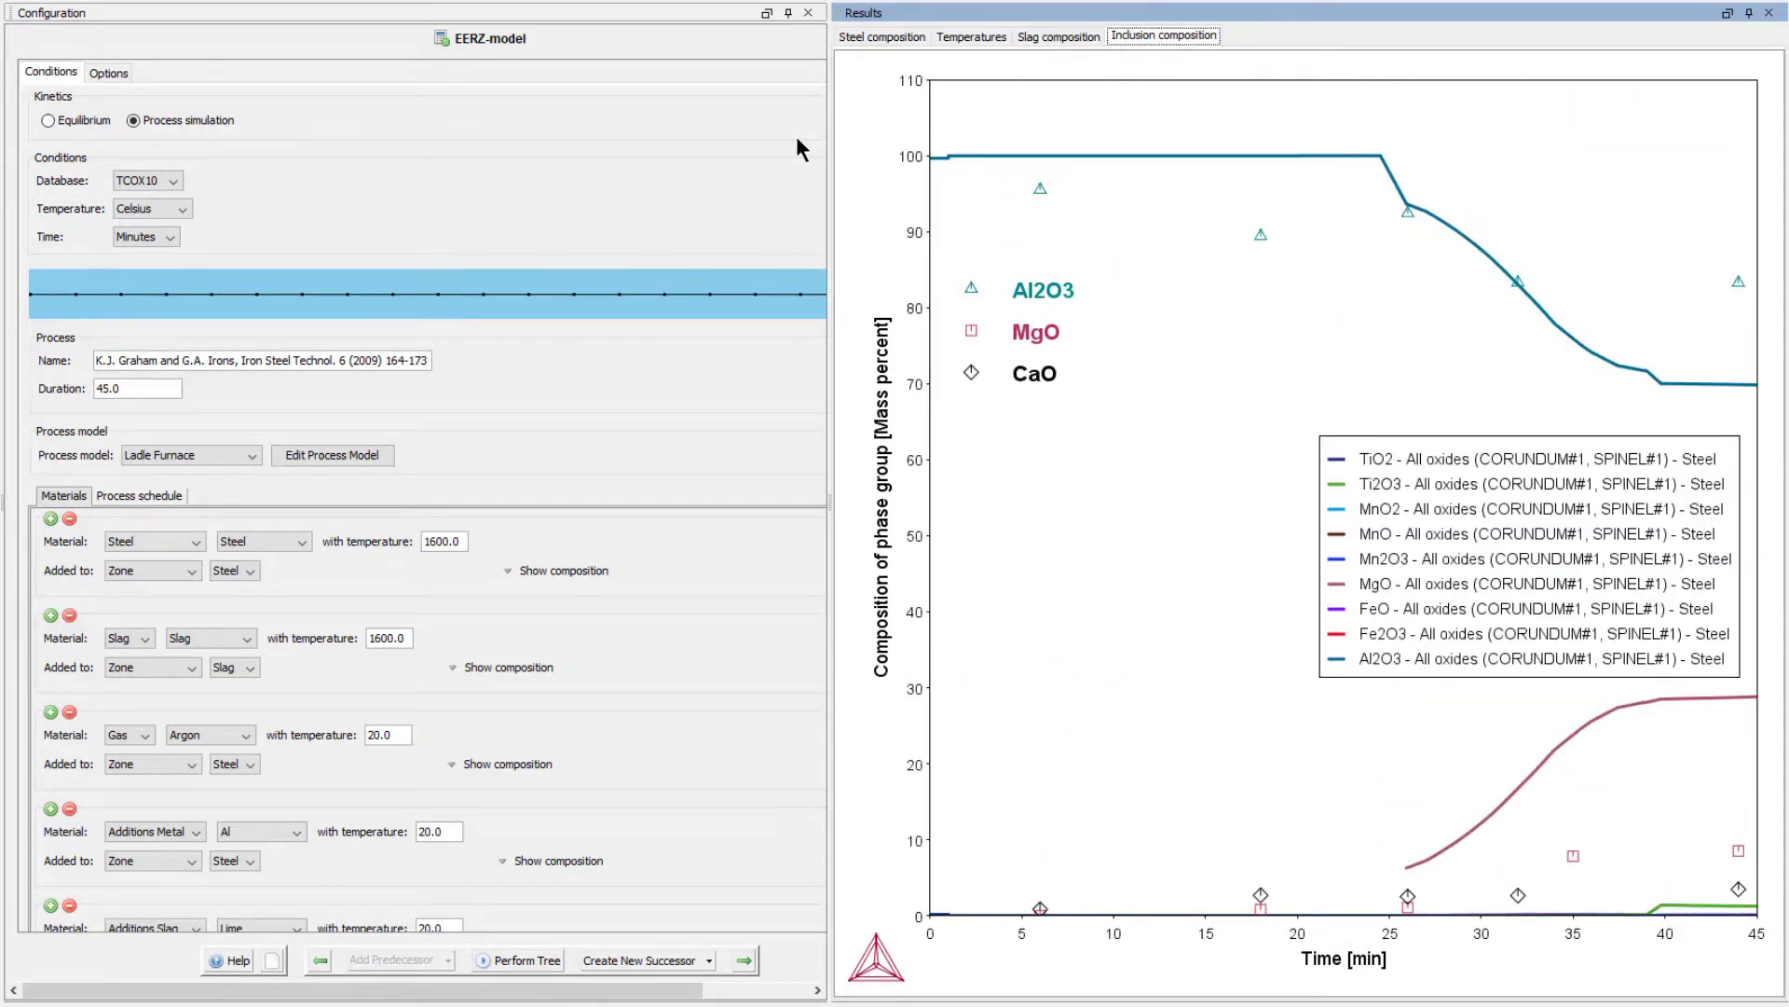